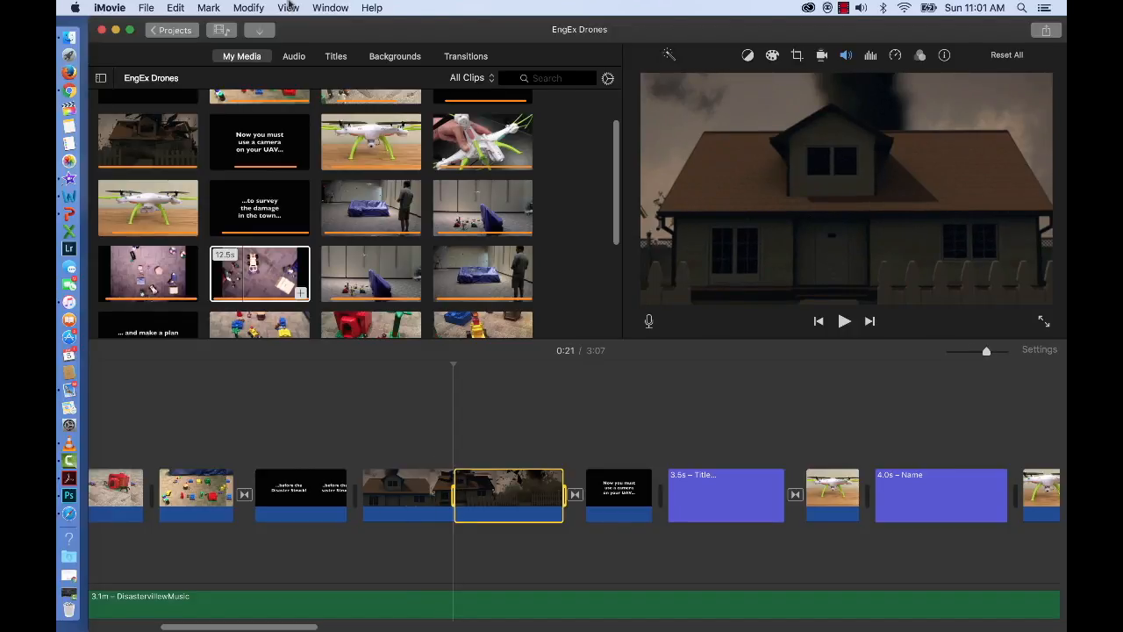
# Step: Select the house explosion clip and trim it from six seconds to about 2.8 seconds
pyautogui.click(249, 7)
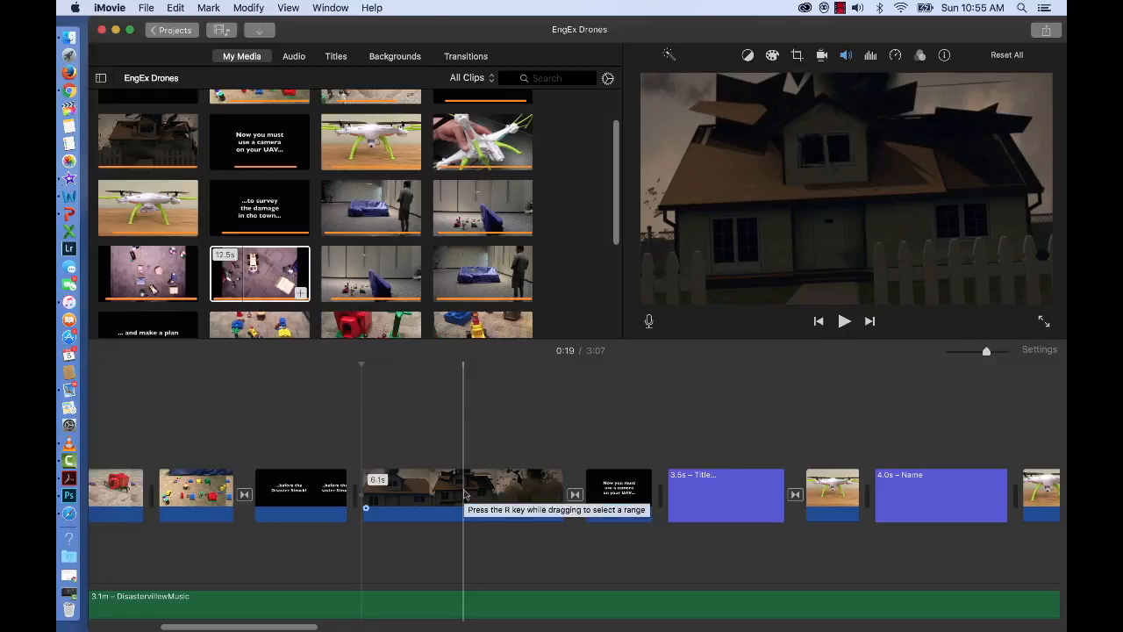
pyautogui.click(463, 495)
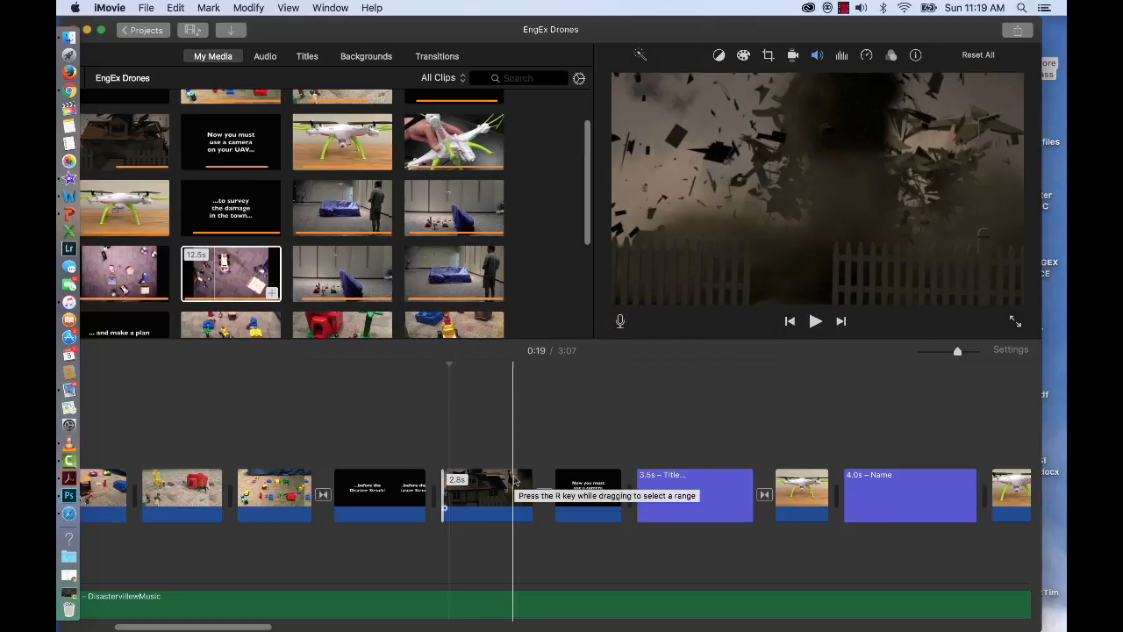
# Step: Open the Clip Trimmer for the shortened house explosion clip
pyautogui.click(487, 495)
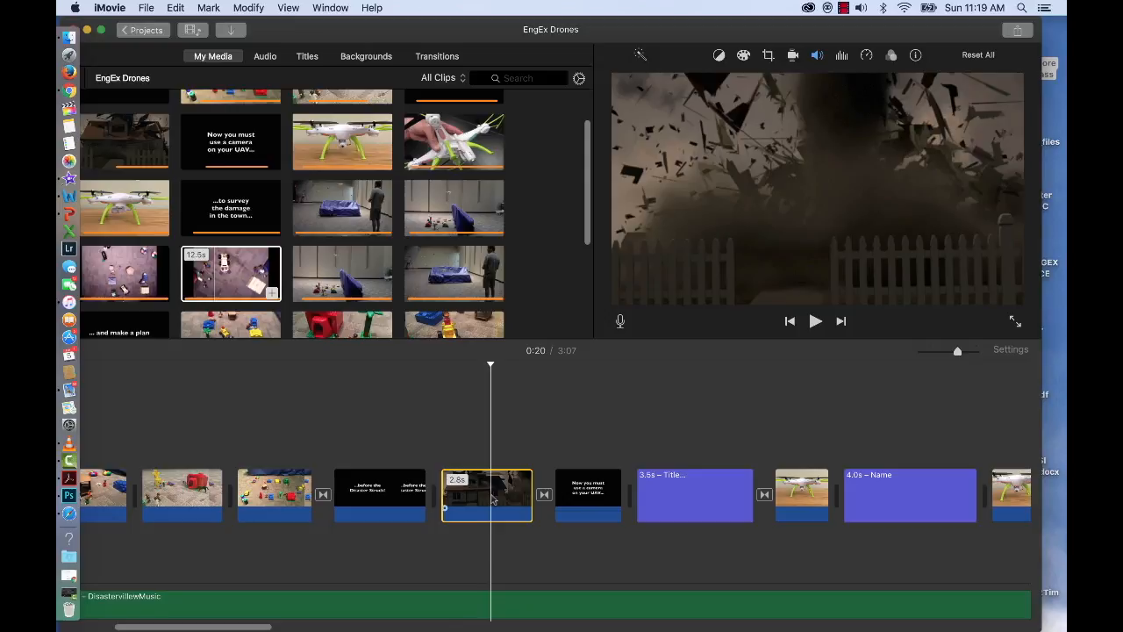
pyautogui.rightClick(487, 491)
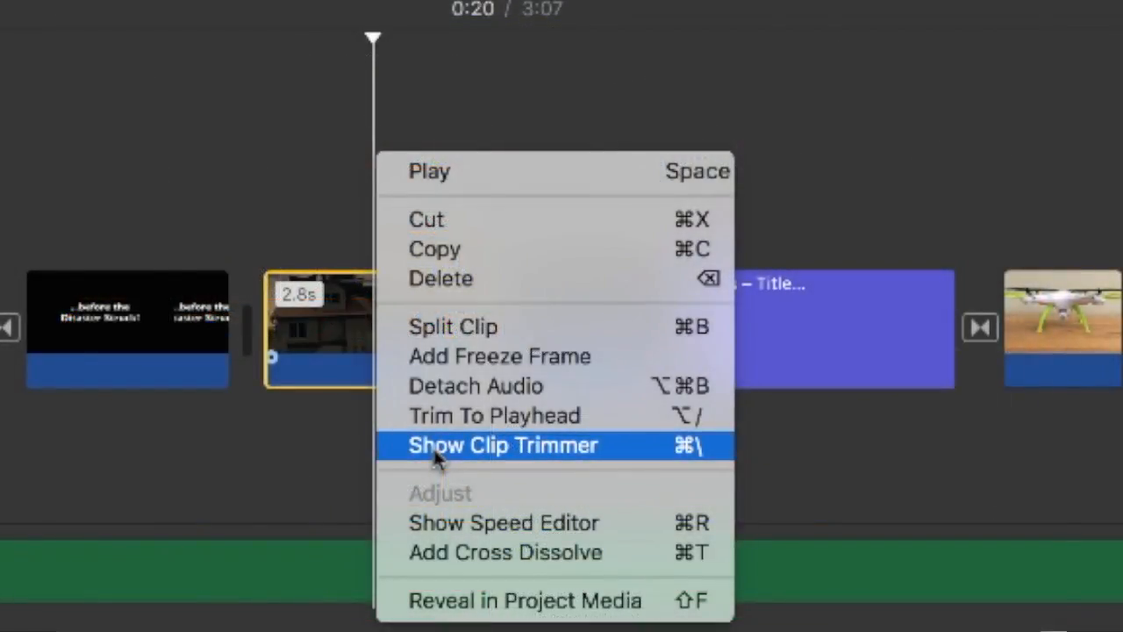
pyautogui.click(502, 446)
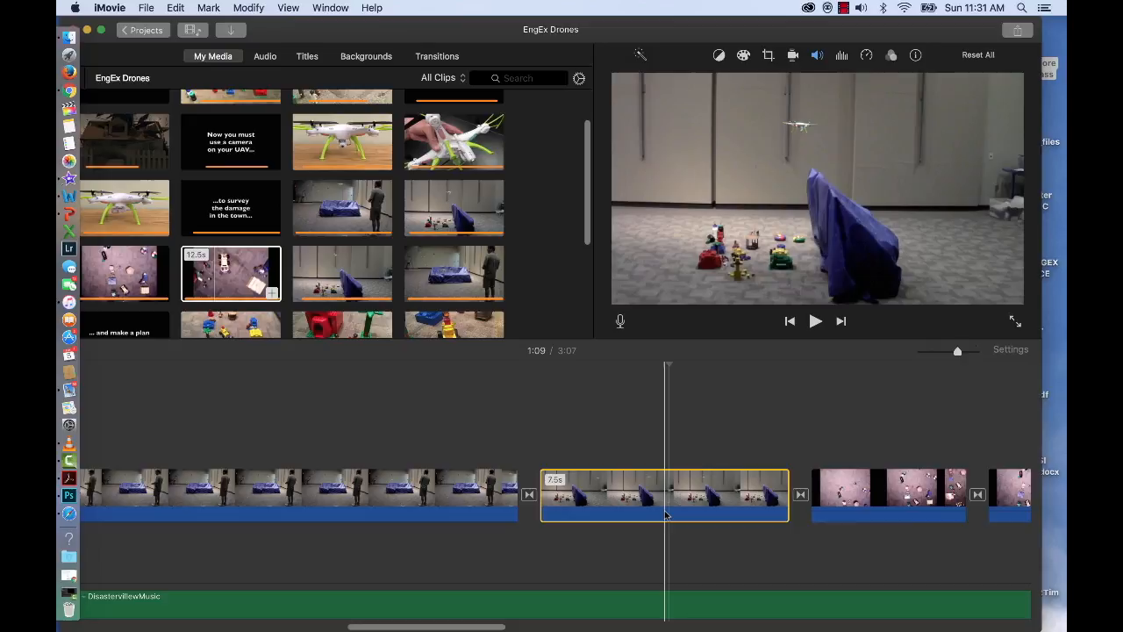
pyautogui.moveTo(666, 513)
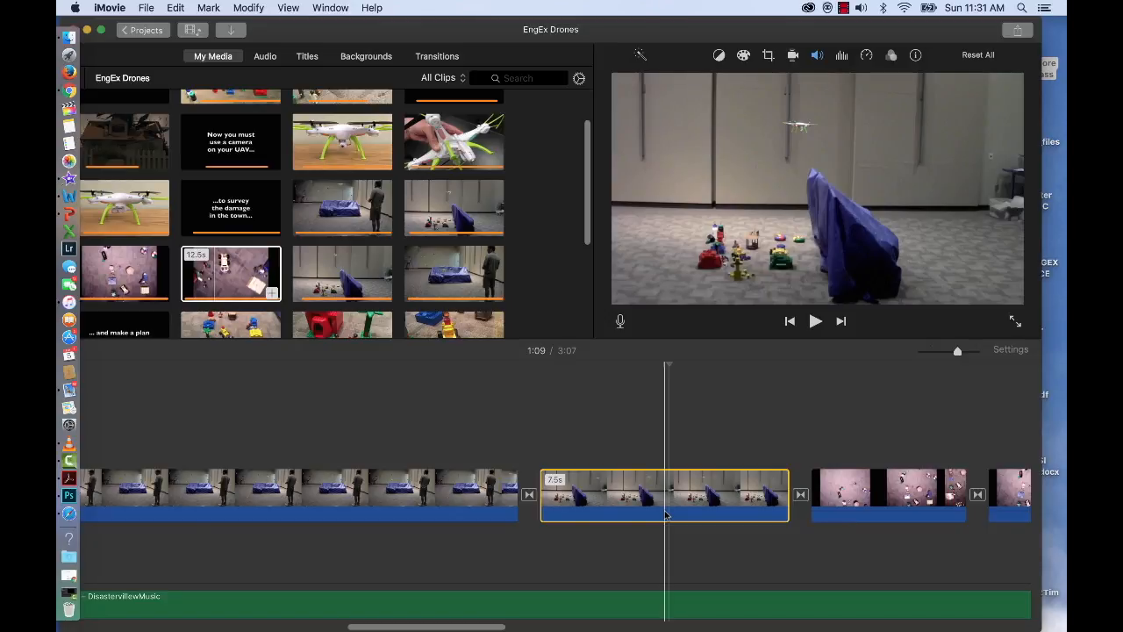
# Step: Split the covered-box clip at the playhead and insert the overhead drone footage between halves
pyautogui.rightClick(665, 496)
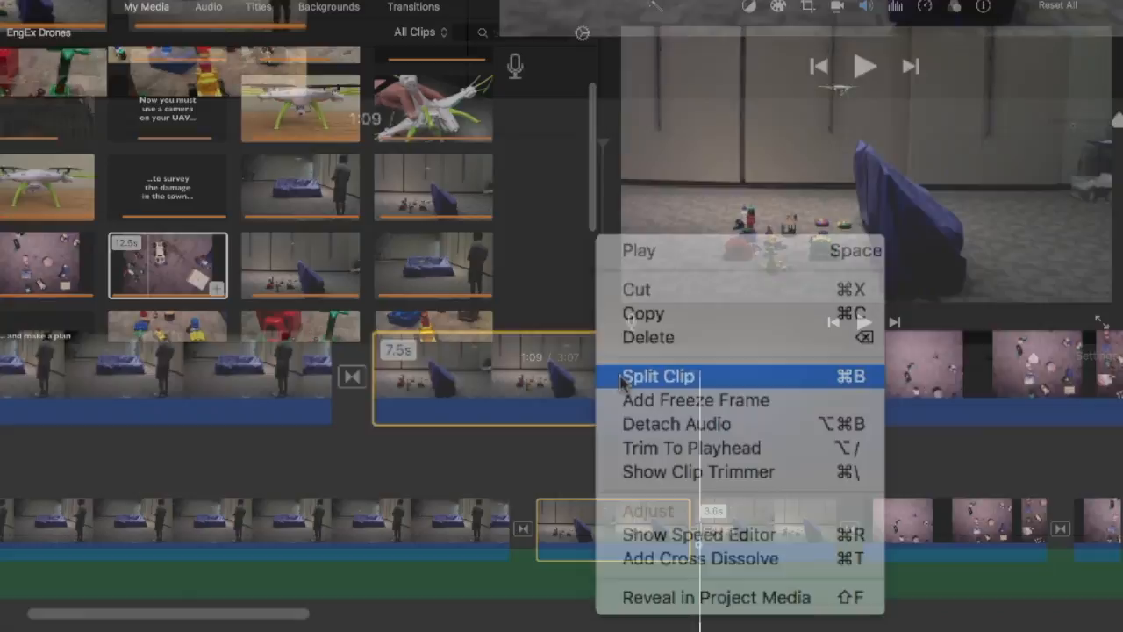
pyautogui.click(660, 376)
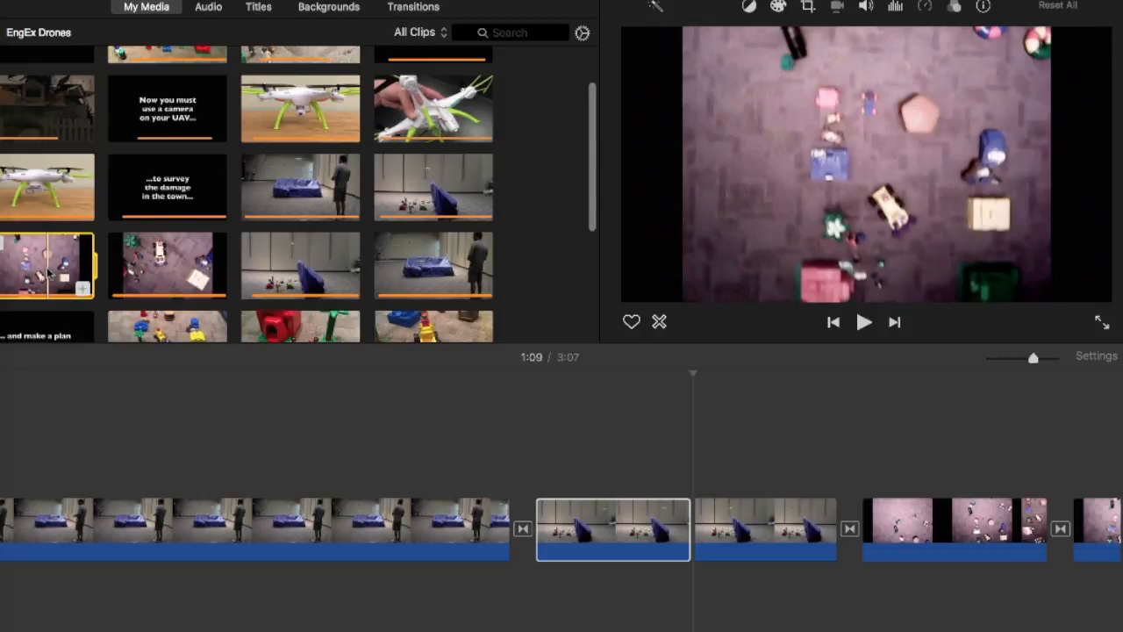
pyautogui.press('w')
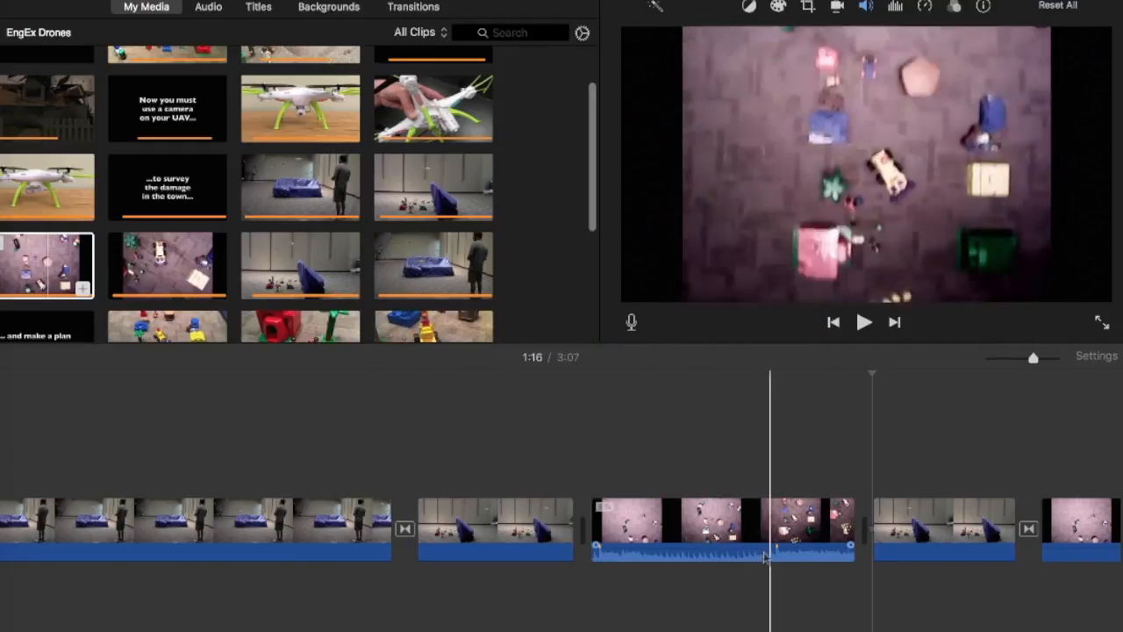
# Step: Select the overhead drone clip to set it as a 6.7-second cutaway
pyautogui.click(720, 527)
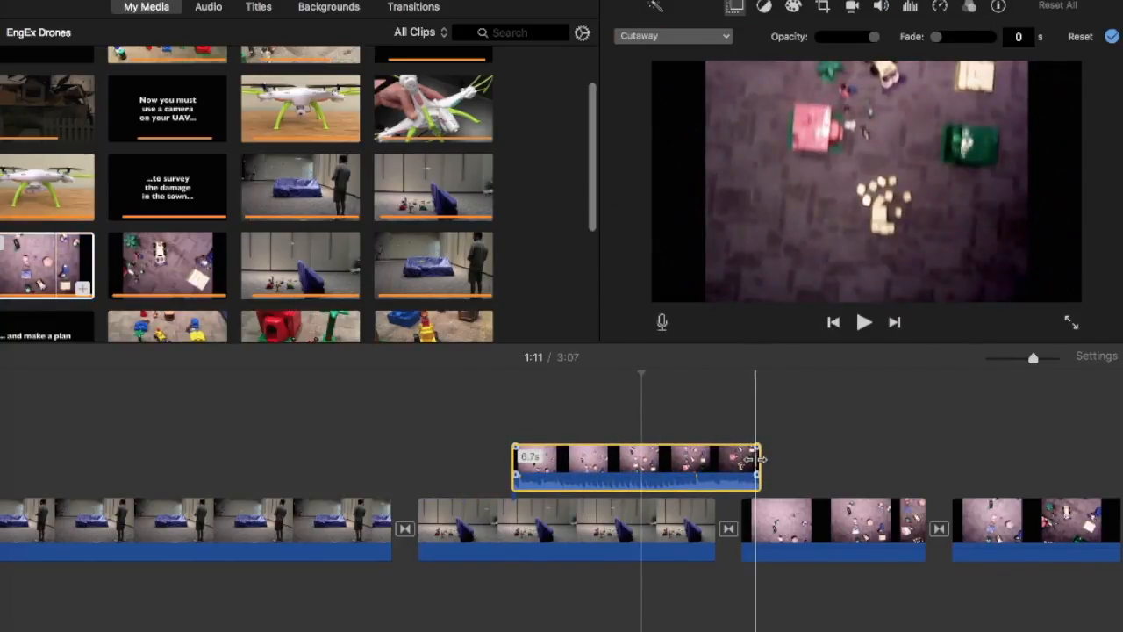
# Step: Drag the overhead cutaway's right edge leftward to shorten the overlay
pyautogui.moveTo(759, 461); pyautogui.dragTo(612, 460)
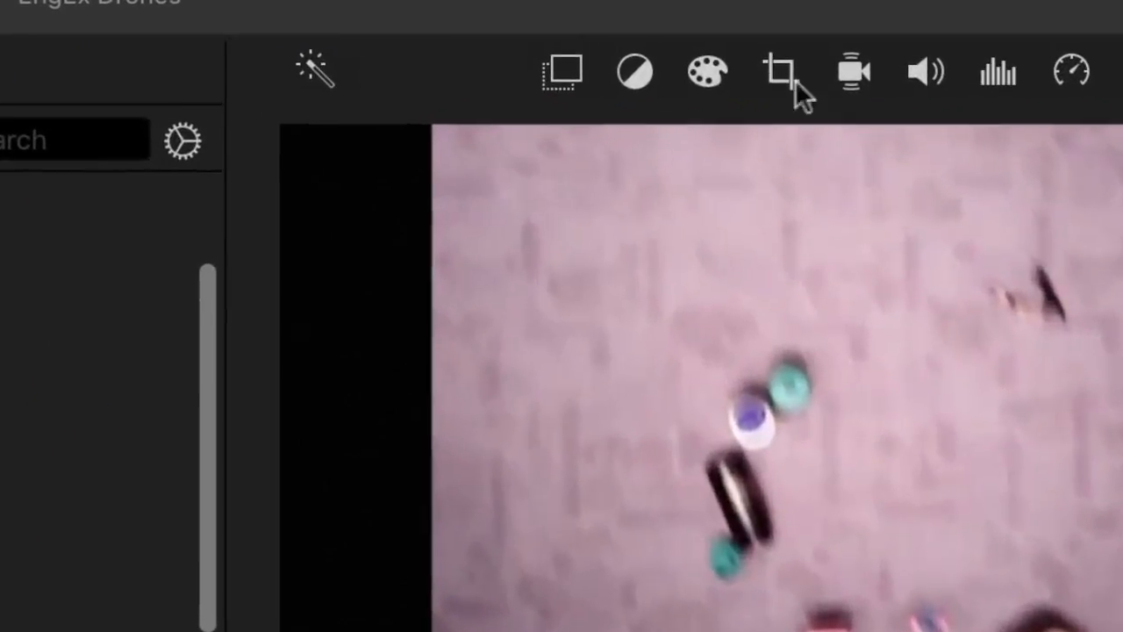
# Step: Show the overhead cutaway's cropping options and switch it to Crop to Fill
pyautogui.click(783, 73)
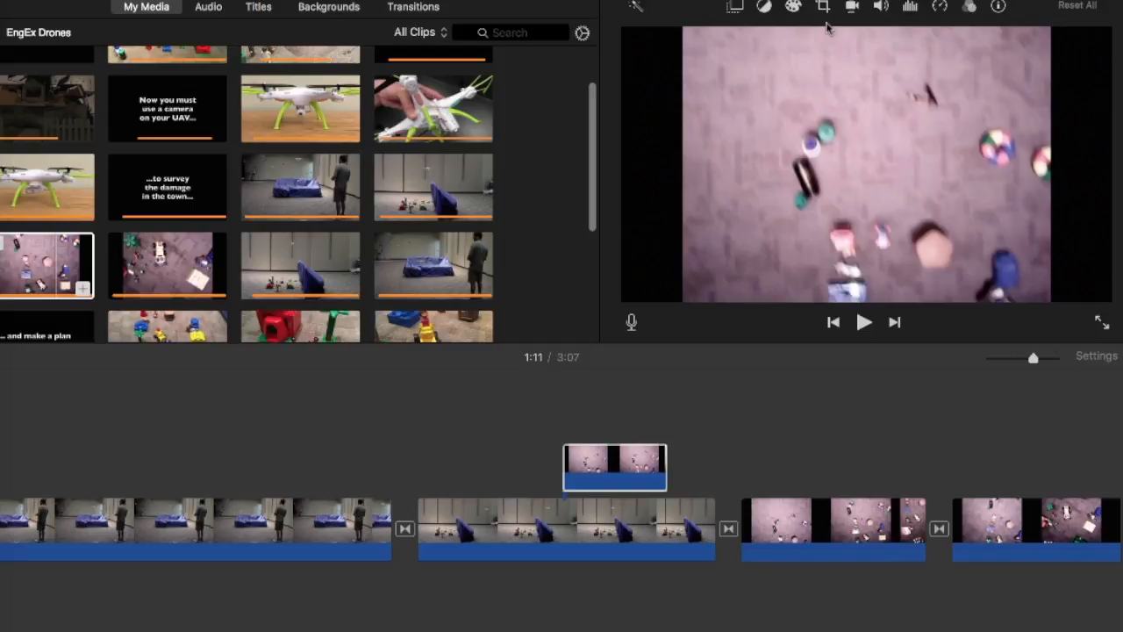
pyautogui.click(824, 7)
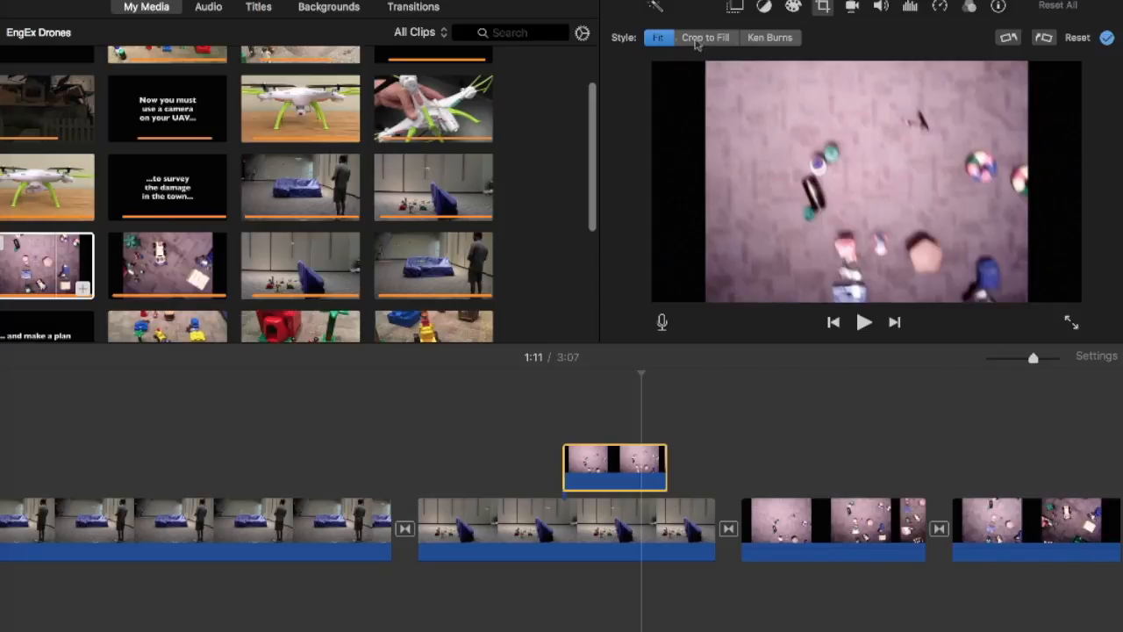
pyautogui.moveTo(779, 46)
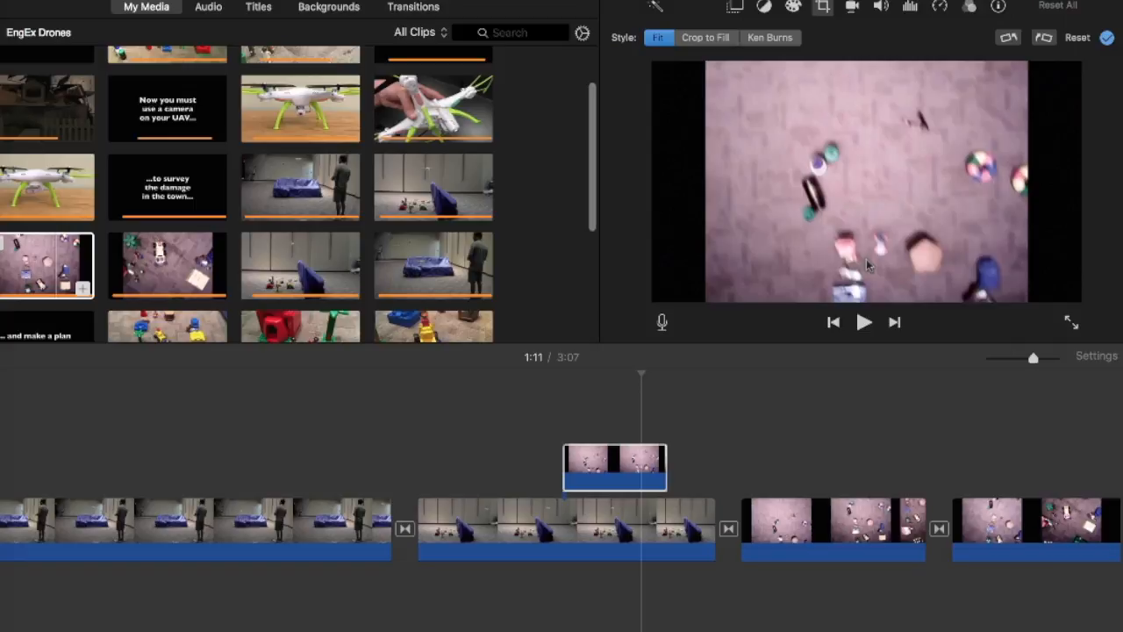
pyautogui.moveTo(665, 185)
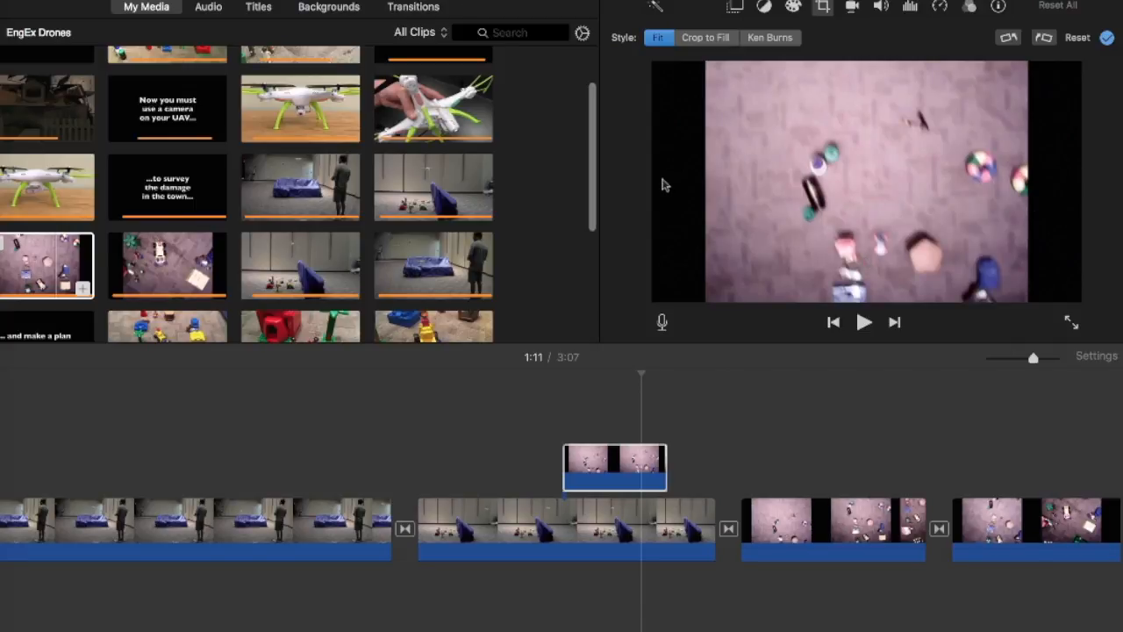
pyautogui.moveTo(717, 175)
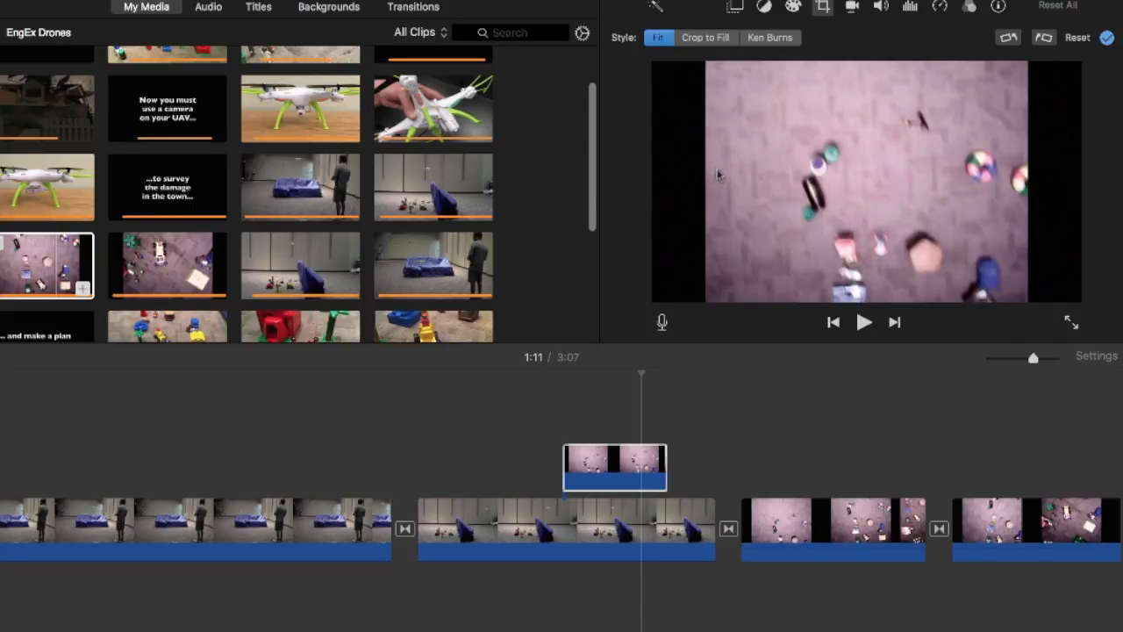
pyautogui.moveTo(1053, 79)
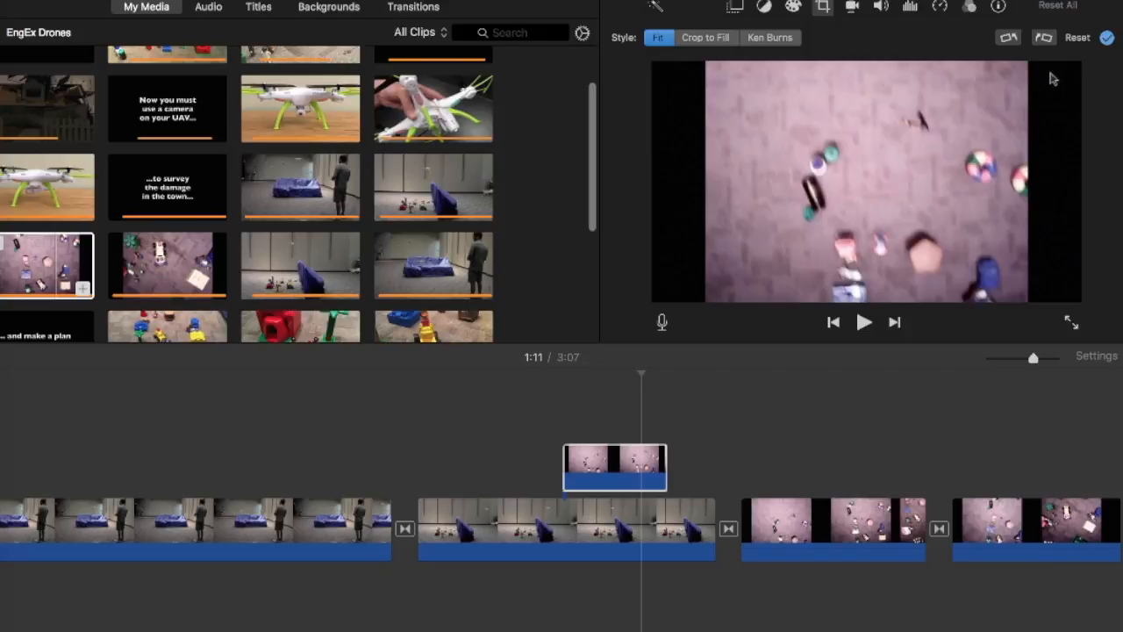
pyautogui.moveTo(823, 184)
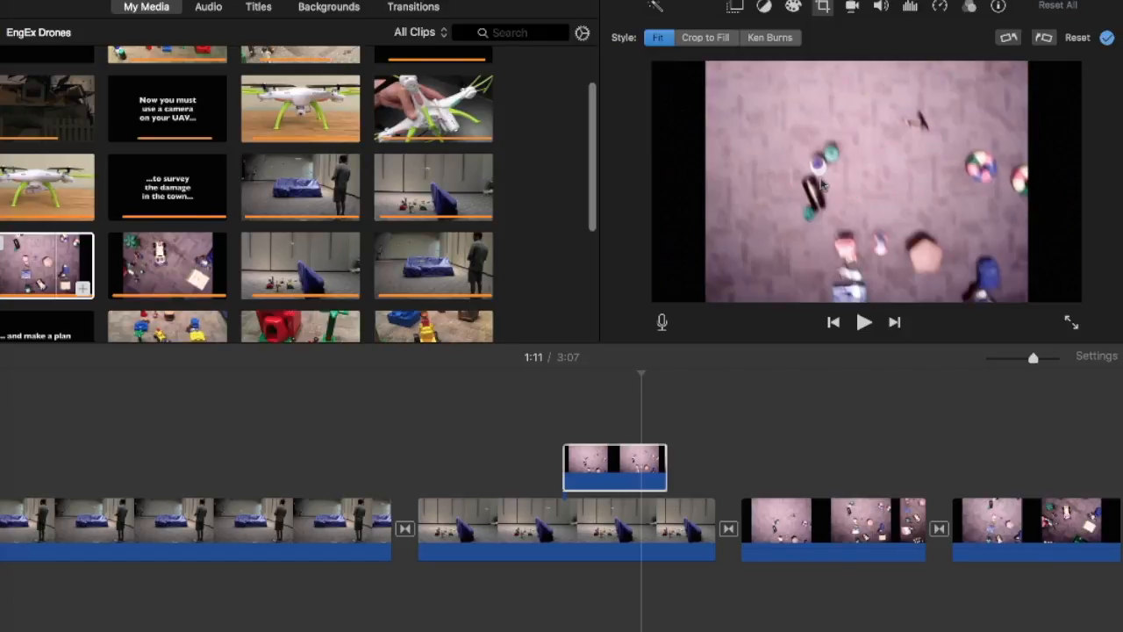
pyautogui.moveTo(908, 209)
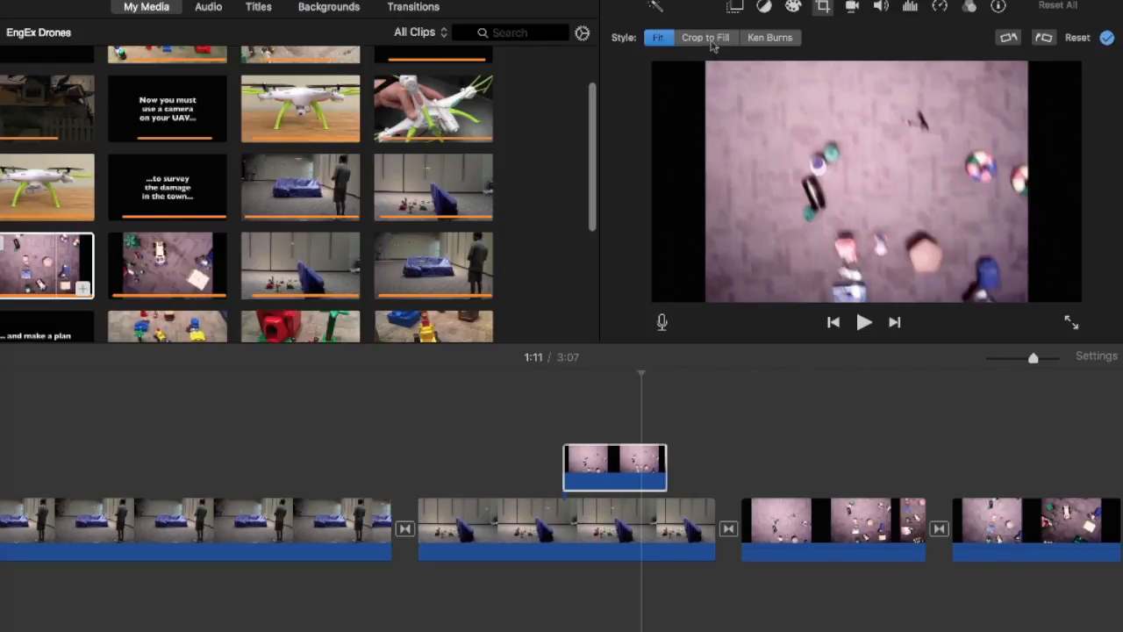
pyautogui.click(705, 38)
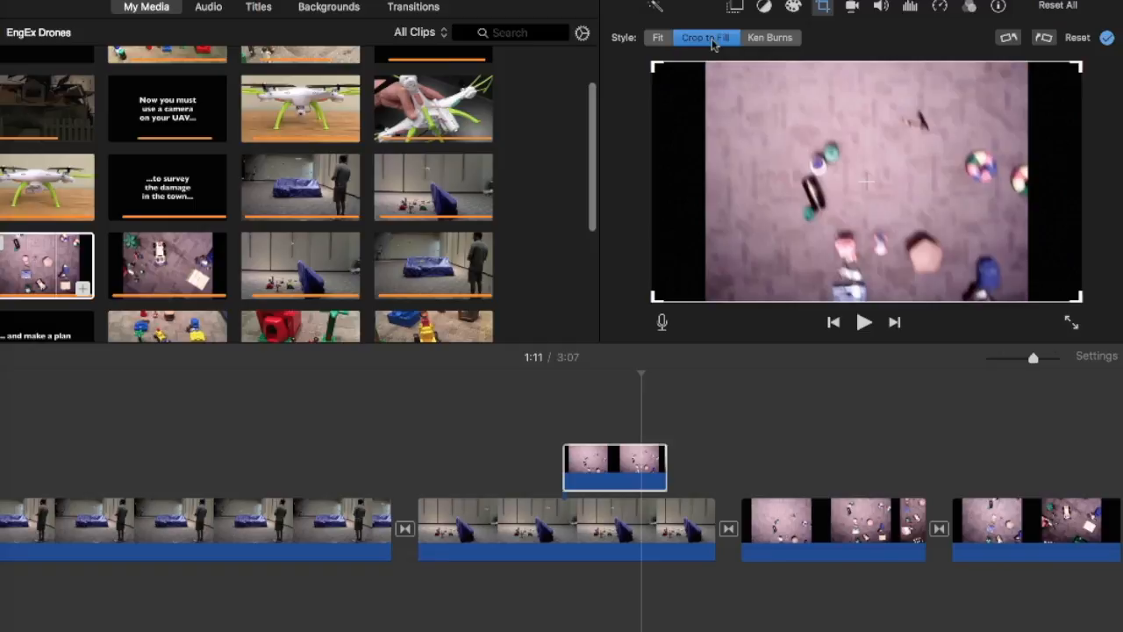
pyautogui.moveTo(665, 230)
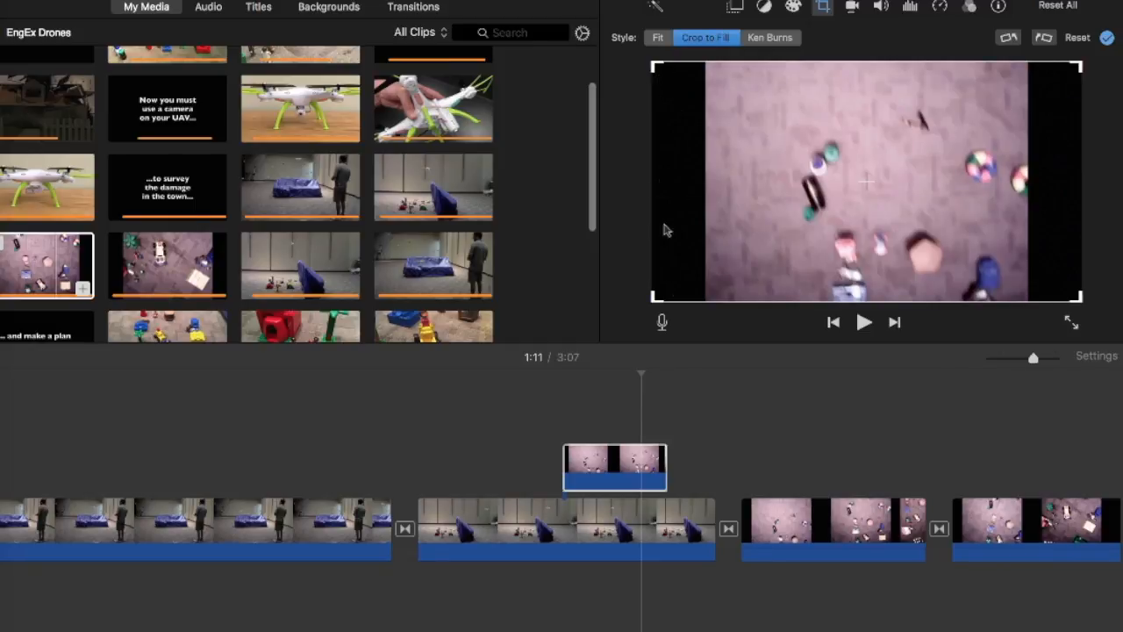
pyautogui.moveTo(915, 331)
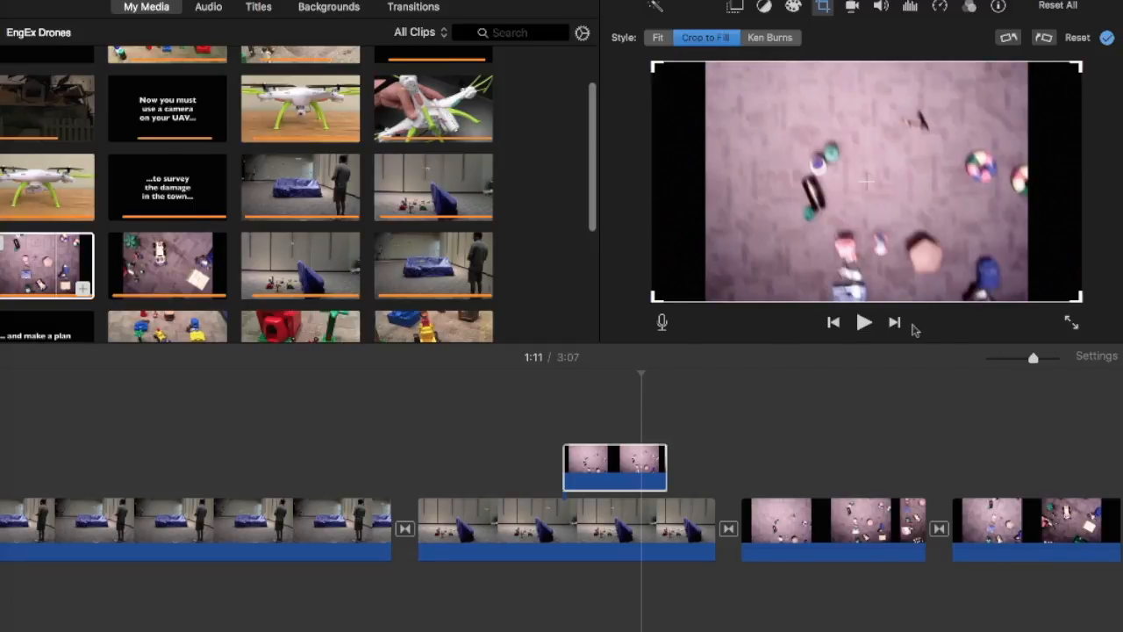
pyautogui.moveTo(684, 241)
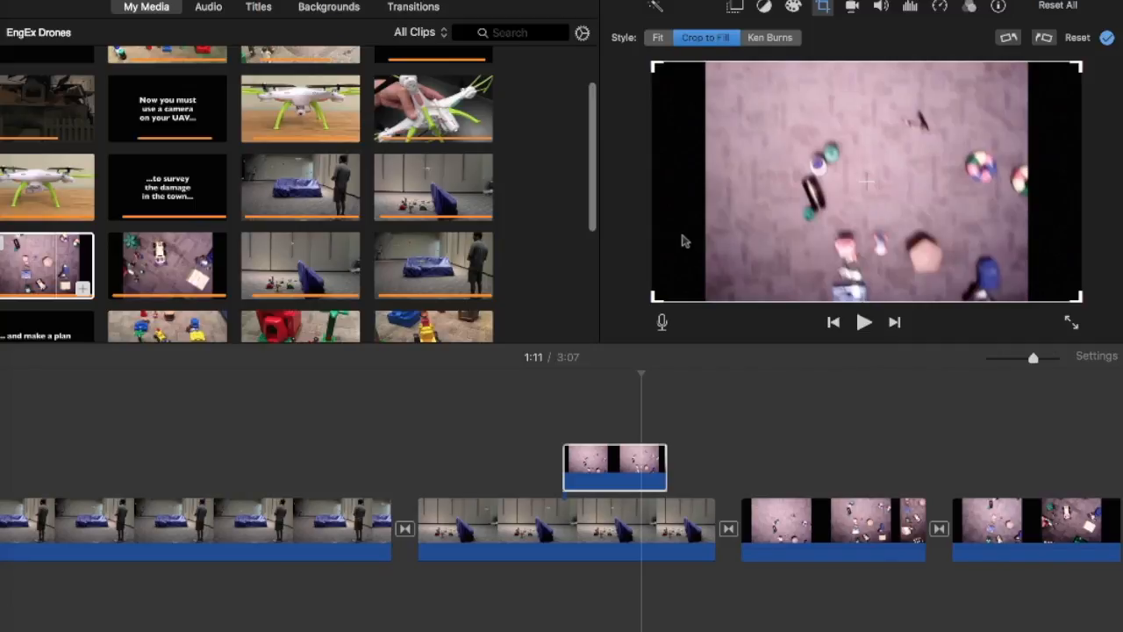
pyautogui.moveTo(1074, 304)
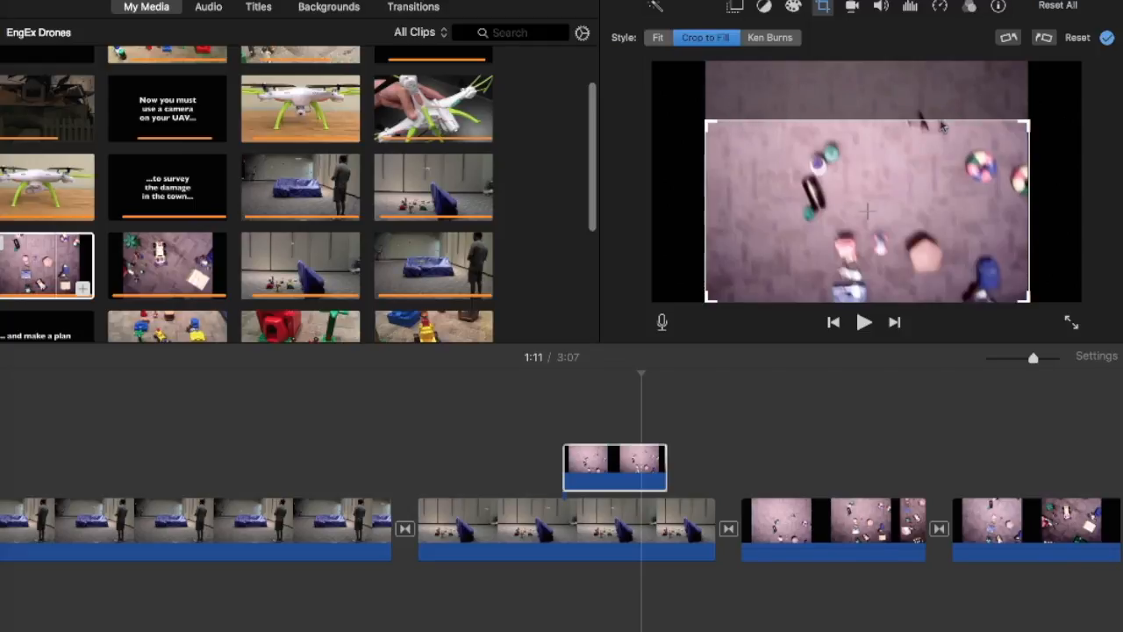
pyautogui.moveTo(732, 139)
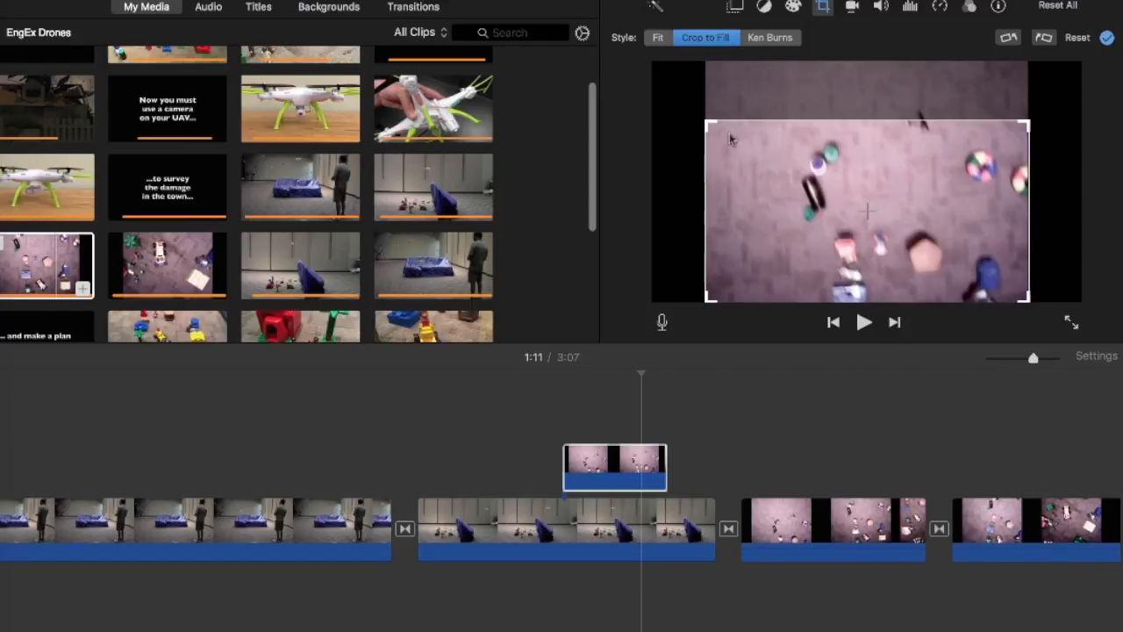
pyautogui.moveTo(899, 335)
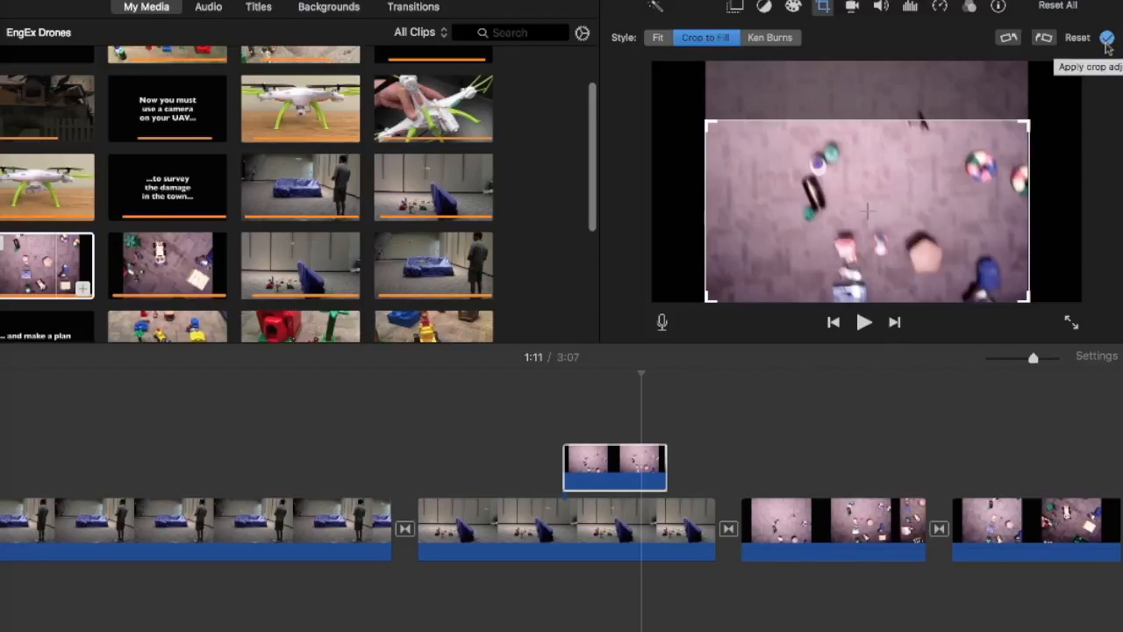
# Step: Apply the crop on the lower area so the scattered toys fill the frame
pyautogui.click(1107, 41)
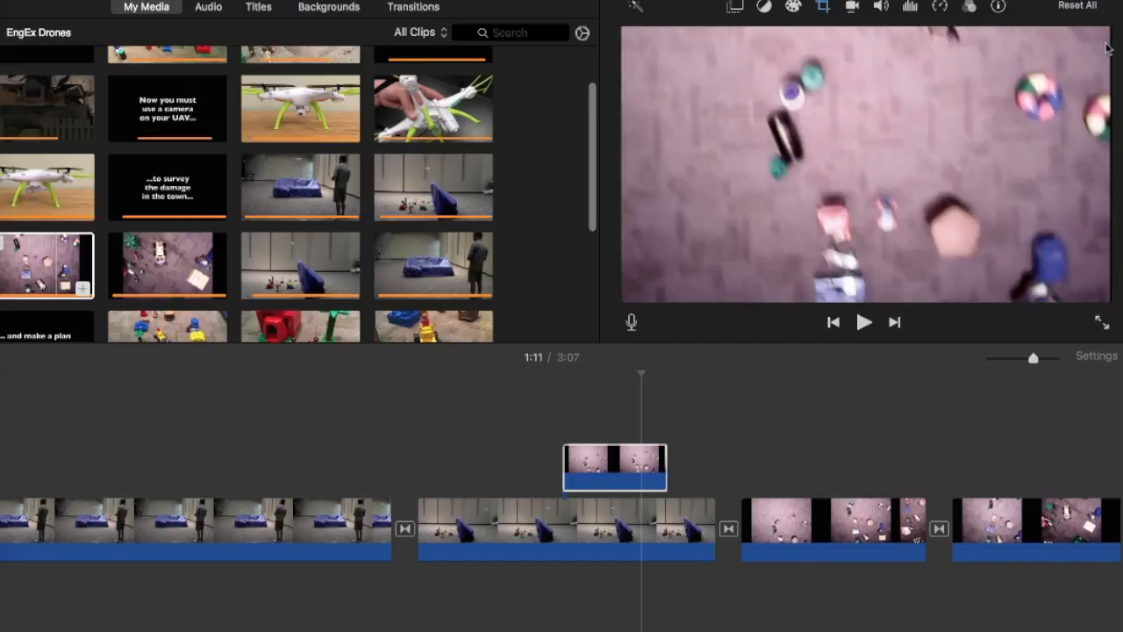
pyautogui.moveTo(973, 283)
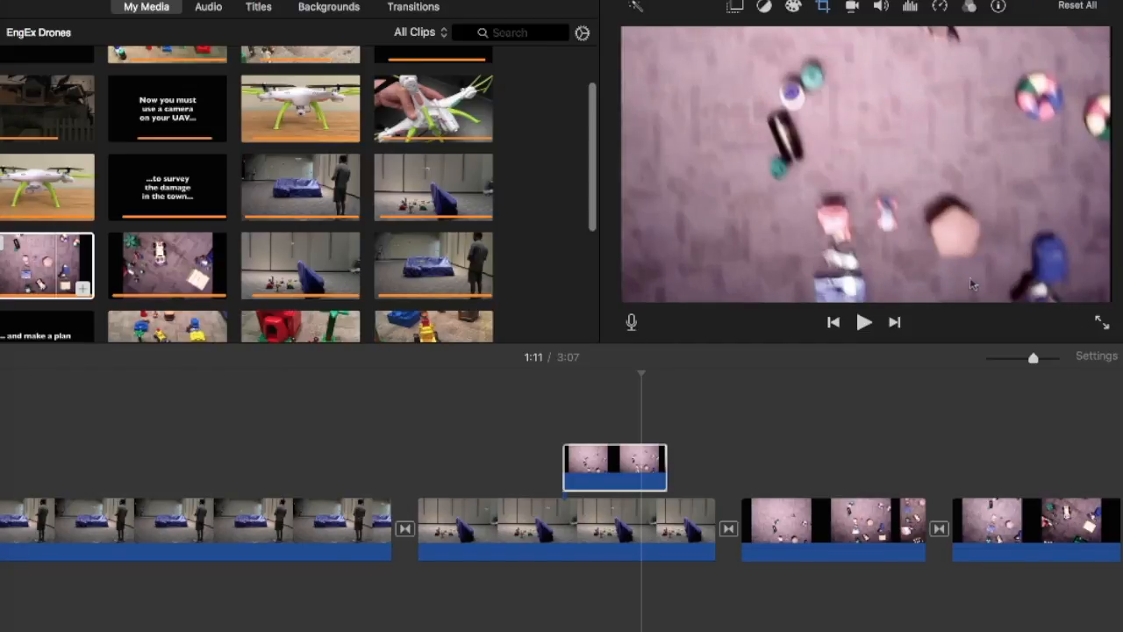
pyautogui.moveTo(909, 147)
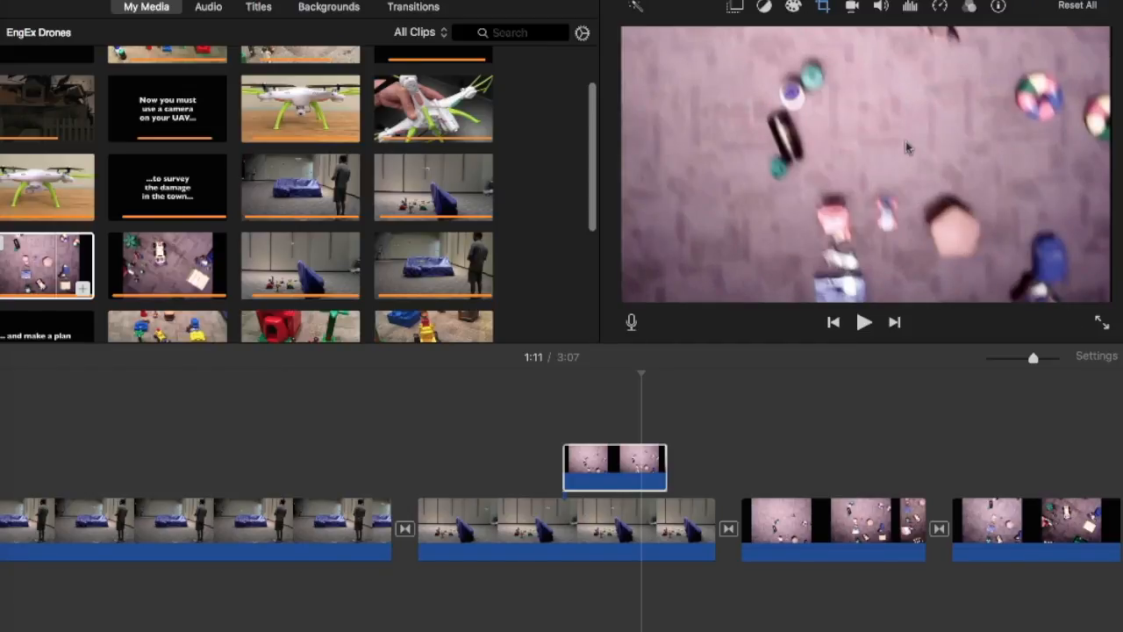
# Step: Give the overhead overlay clip the Ken Burns cropping style
pyautogui.click(821, 7)
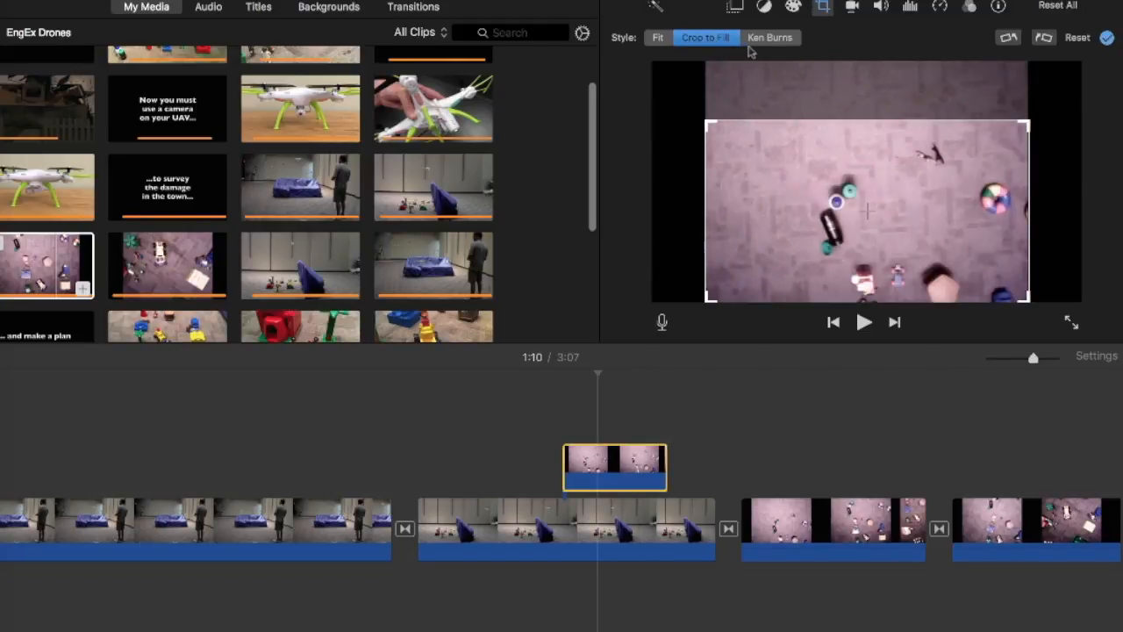
pyautogui.moveTo(770, 37)
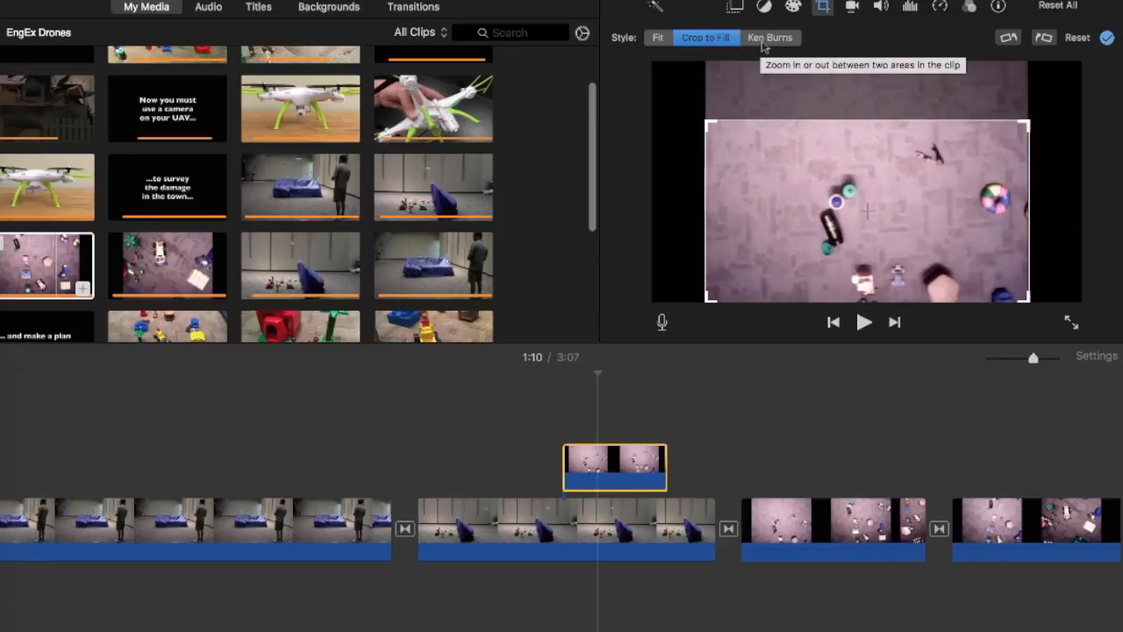
pyautogui.moveTo(790, 45)
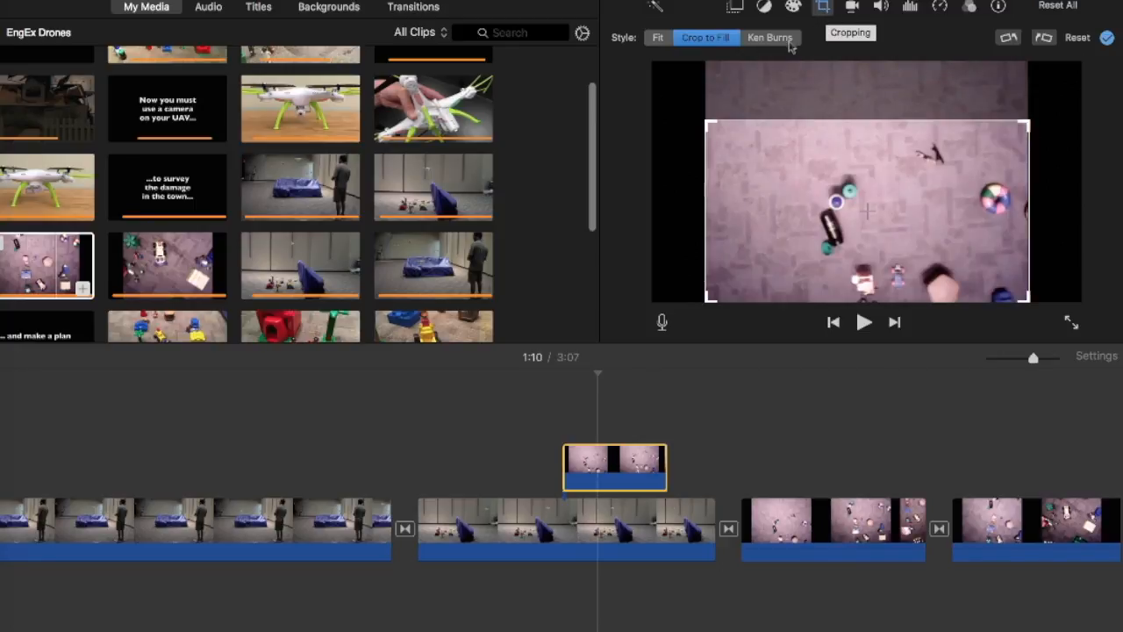
pyautogui.click(770, 37)
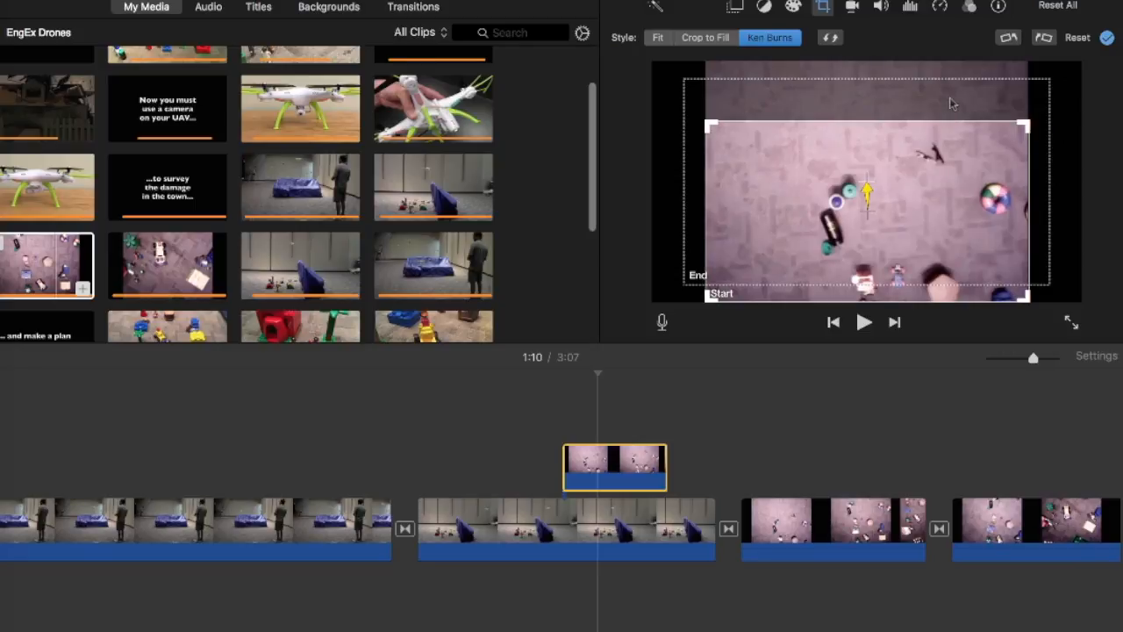
pyautogui.moveTo(707, 290)
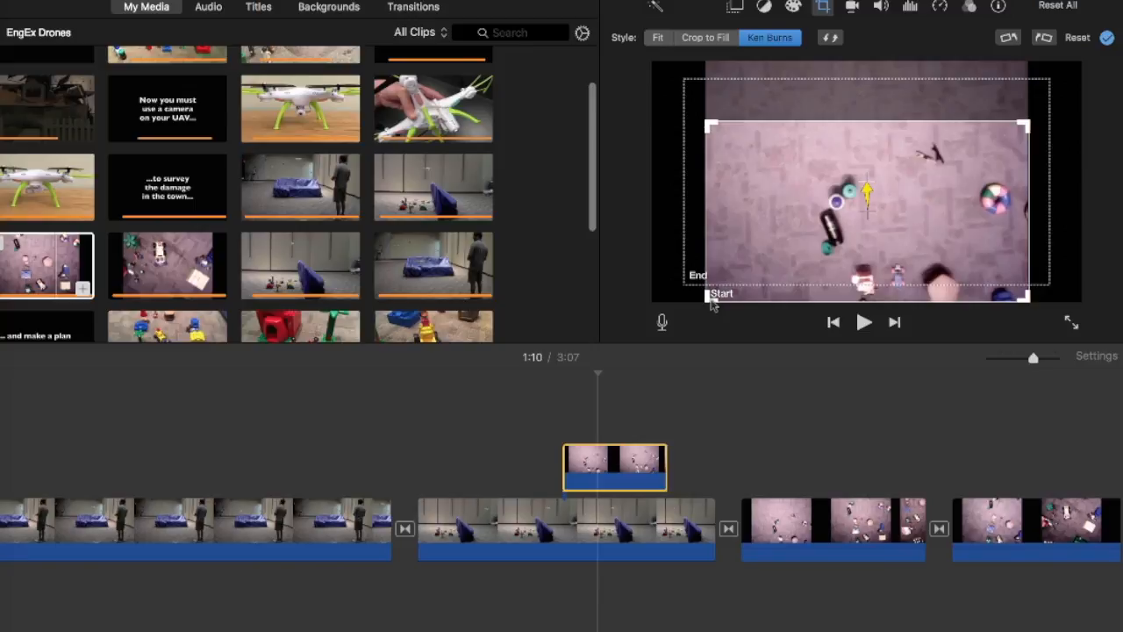
pyautogui.moveTo(774, 239)
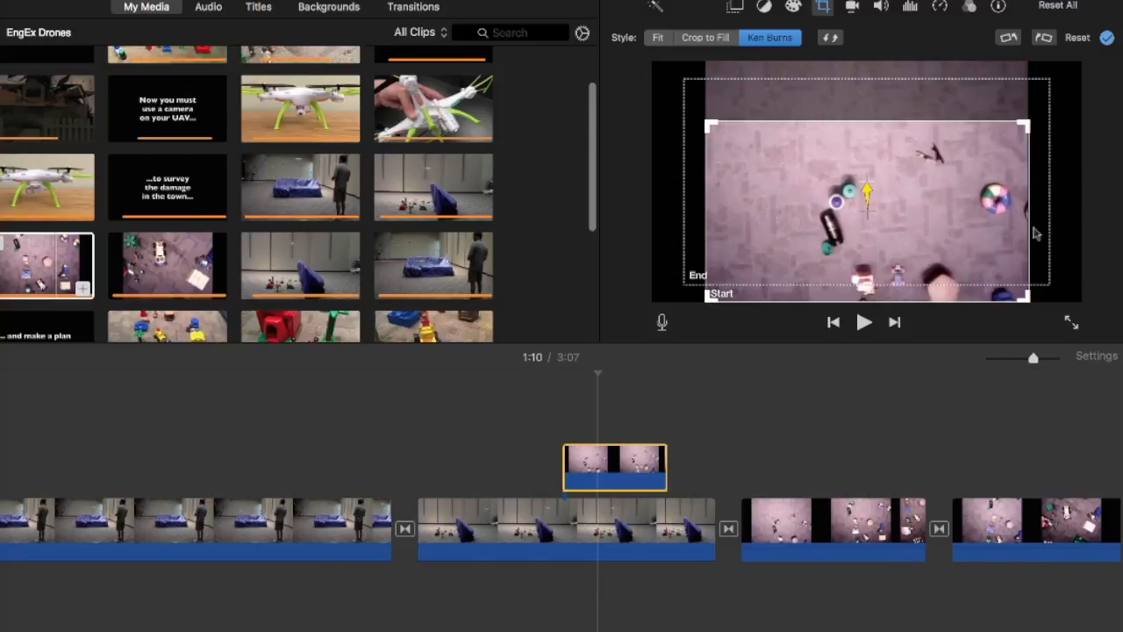
pyautogui.moveTo(702, 77)
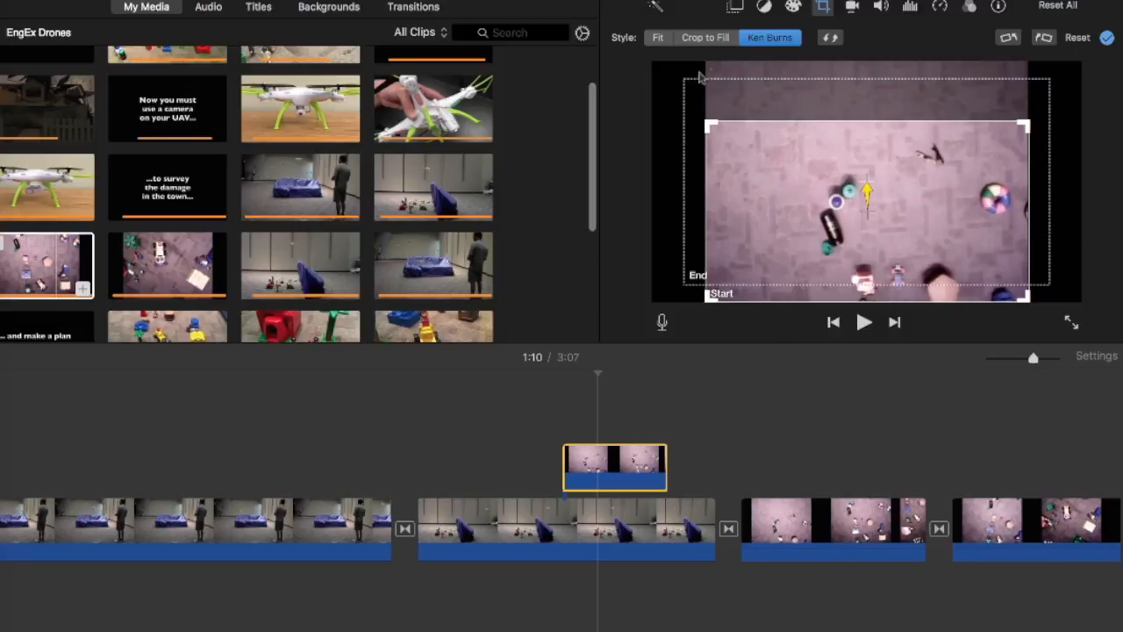
pyautogui.moveTo(1042, 160)
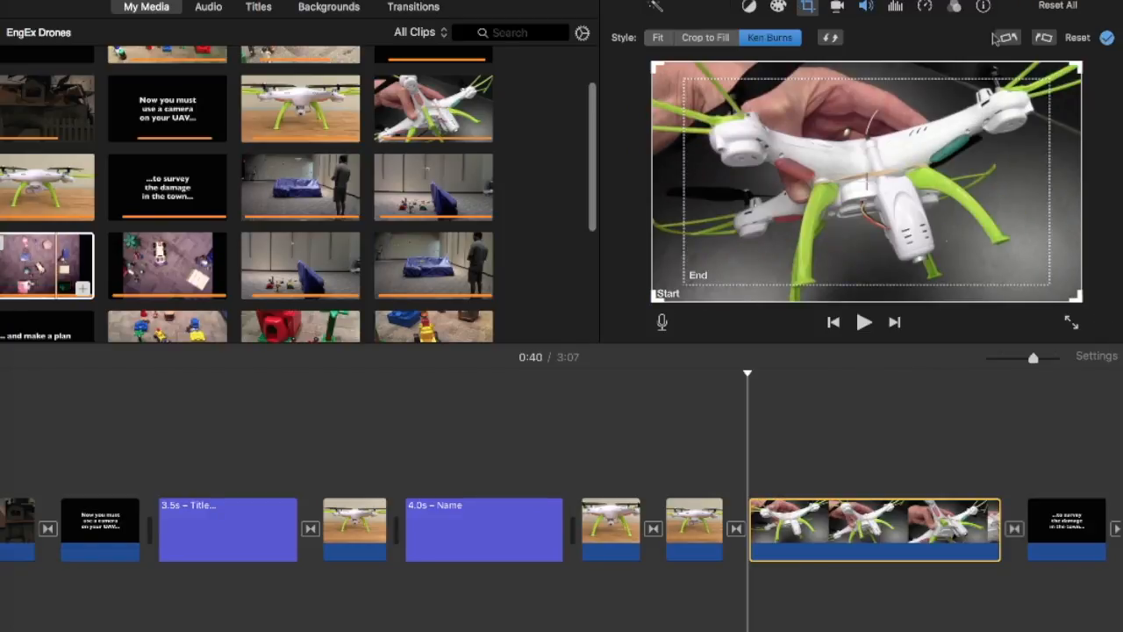
pyautogui.moveTo(886, 223)
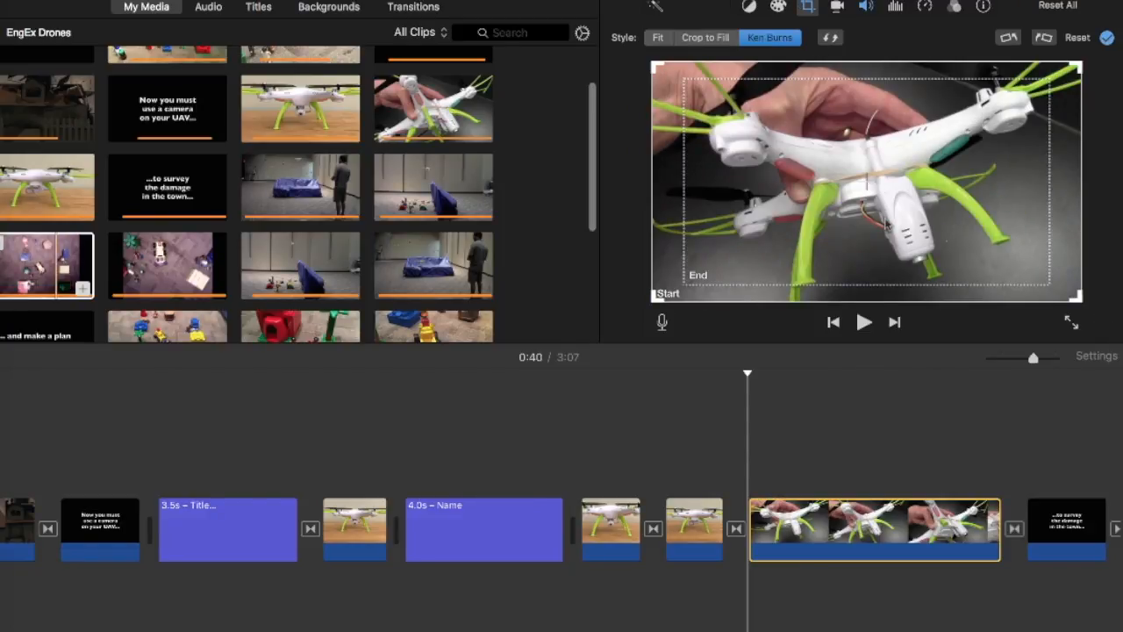
# Step: Set the handheld drone clip to Ken Burns and reopen its crop settings near the end
pyautogui.click(770, 37)
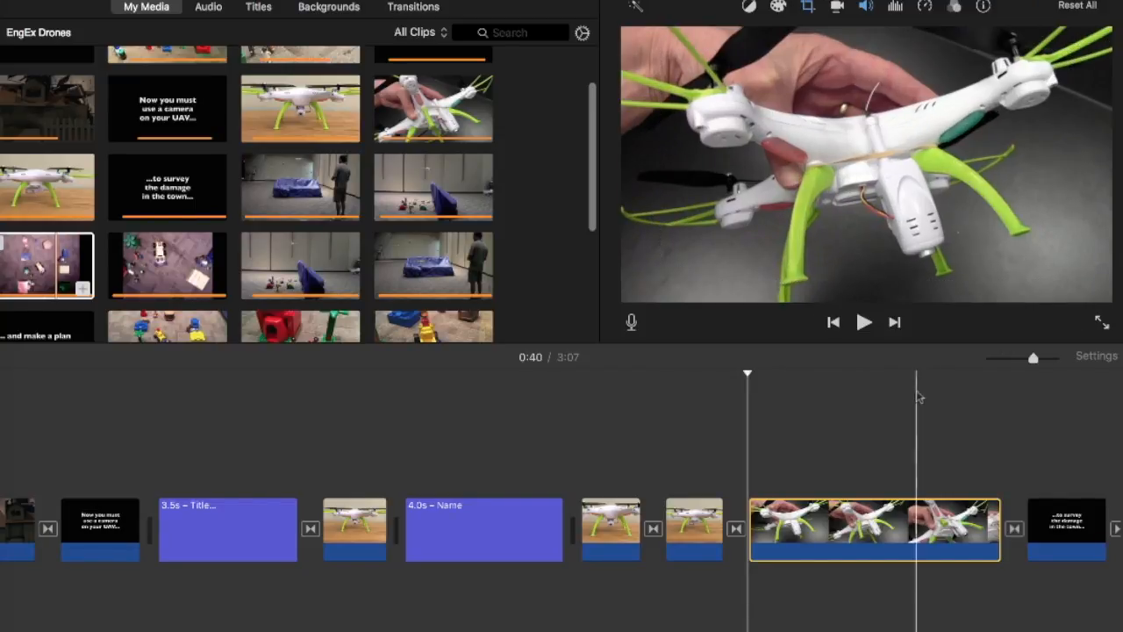
pyautogui.click(864, 322)
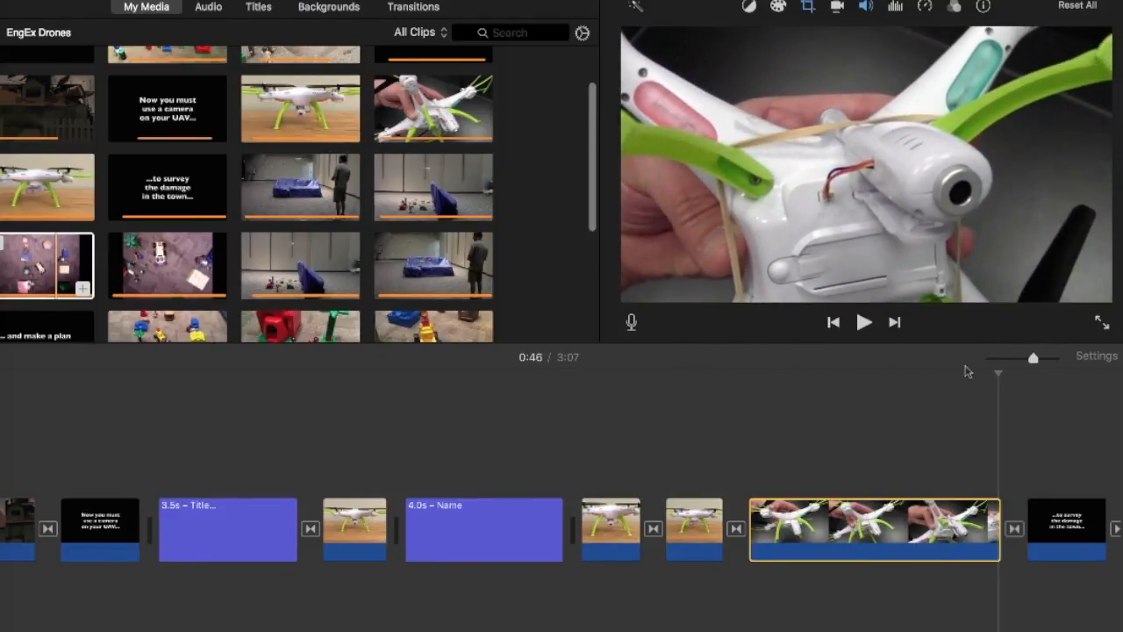
pyautogui.click(897, 526)
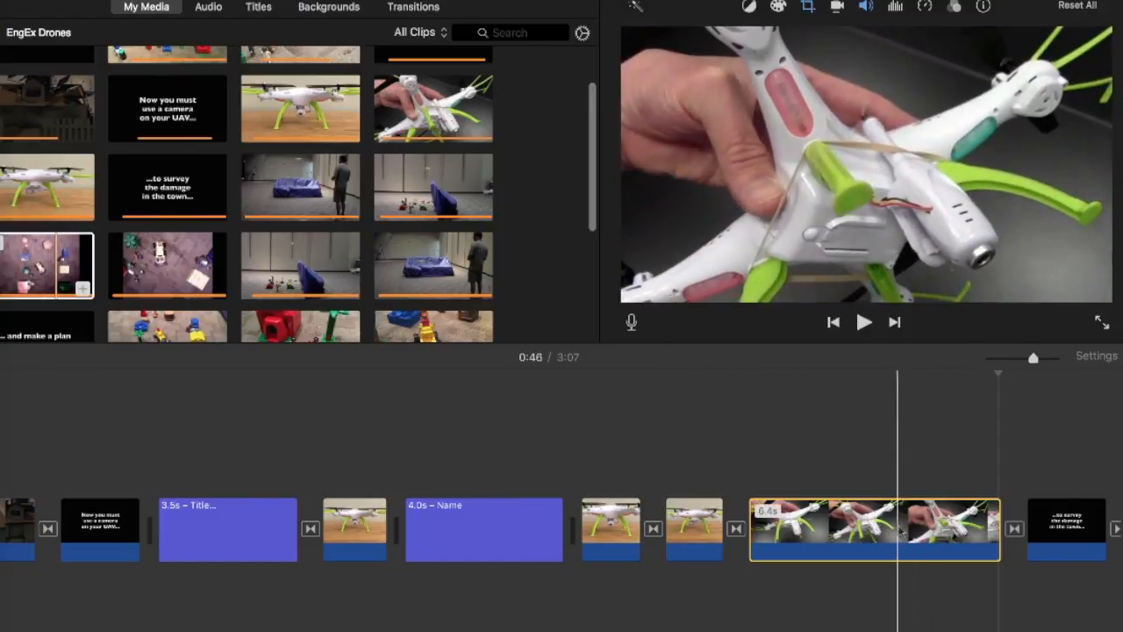
pyautogui.click(806, 7)
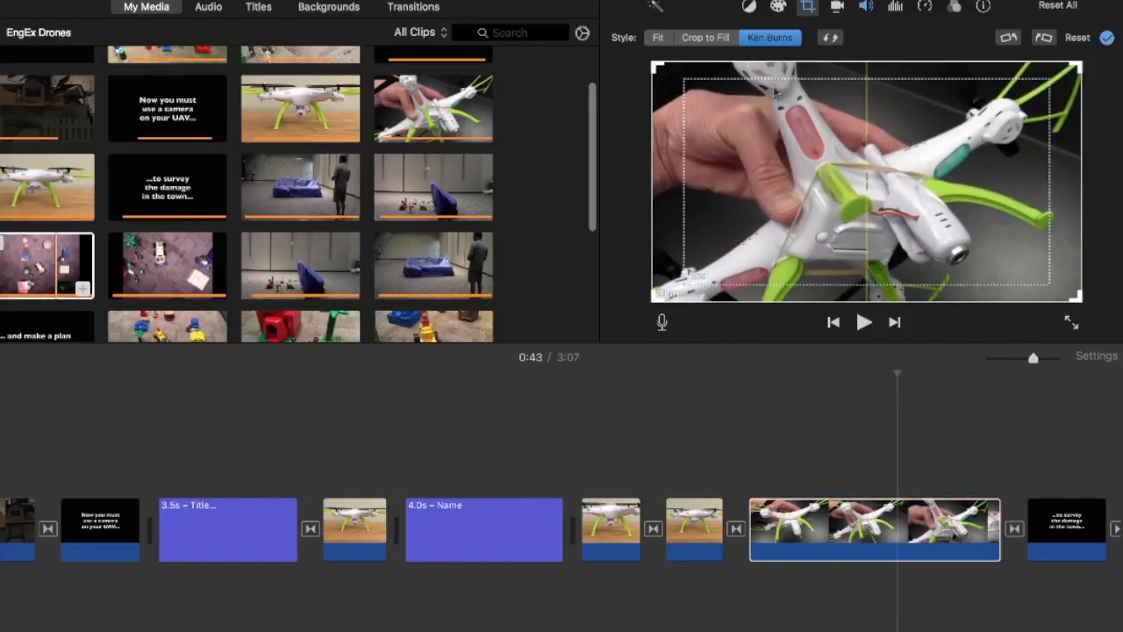
pyautogui.moveTo(667, 78)
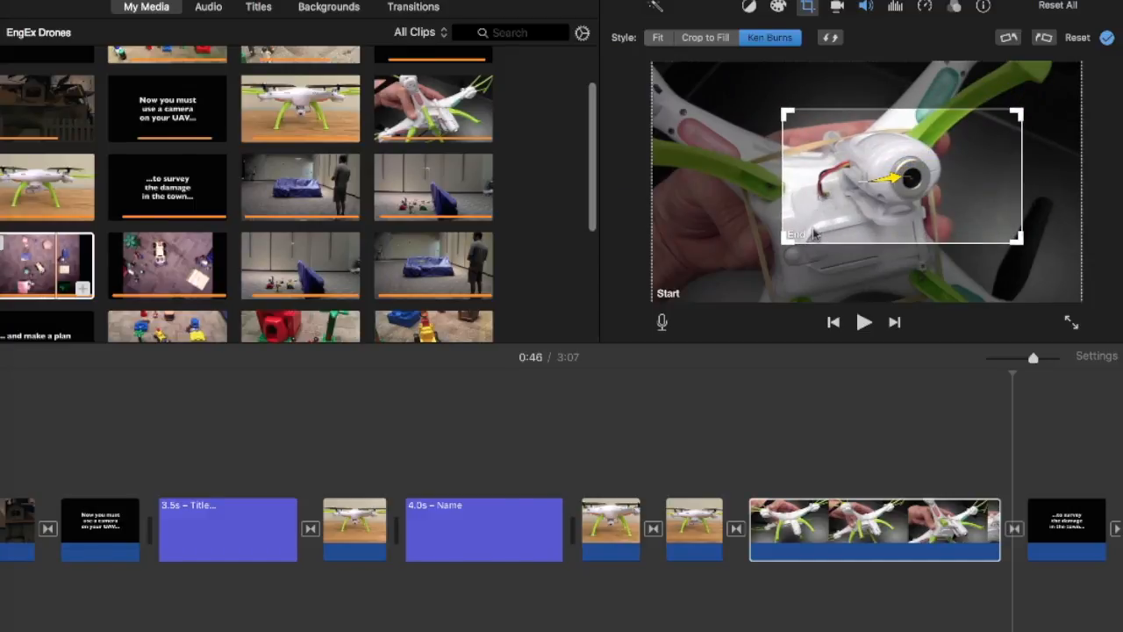
pyautogui.moveTo(742, 355)
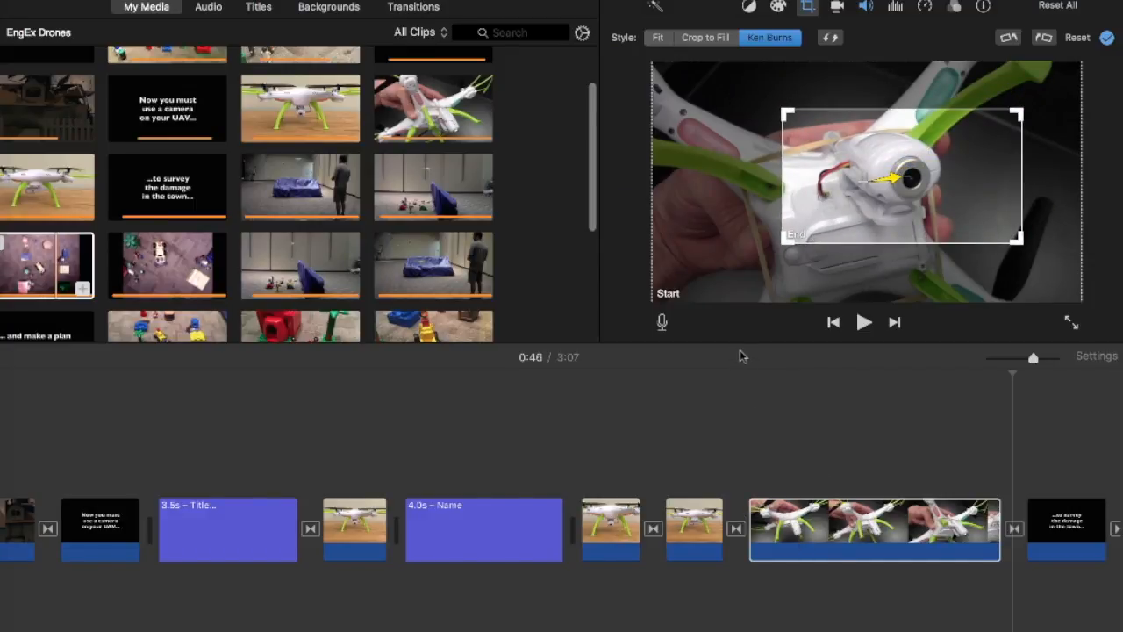
pyautogui.click(874, 530)
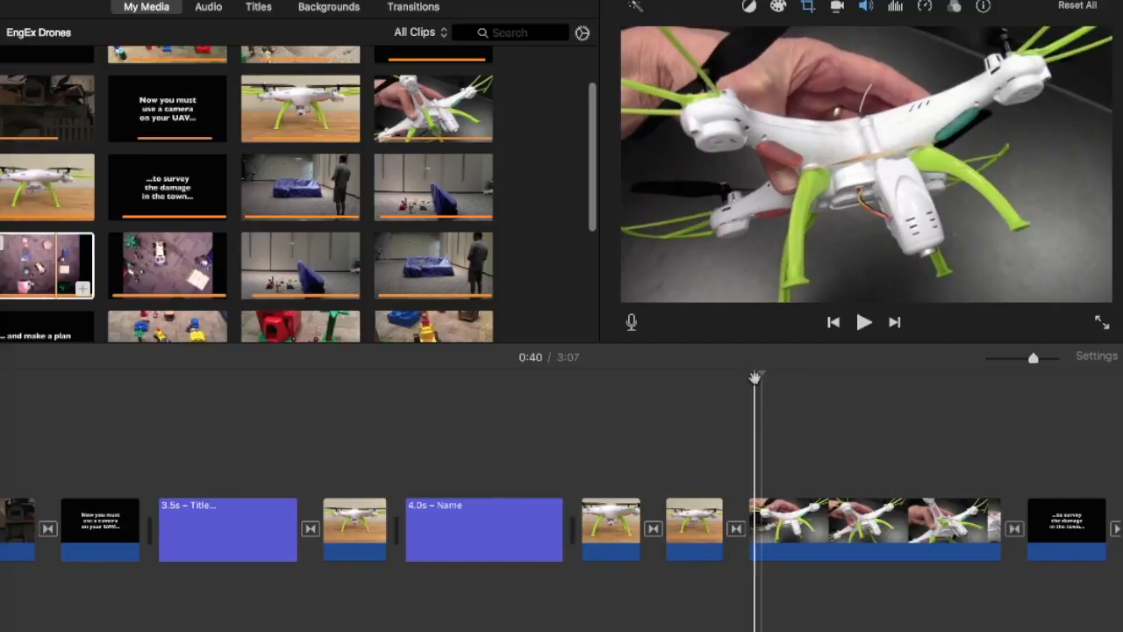
pyautogui.click(863, 322)
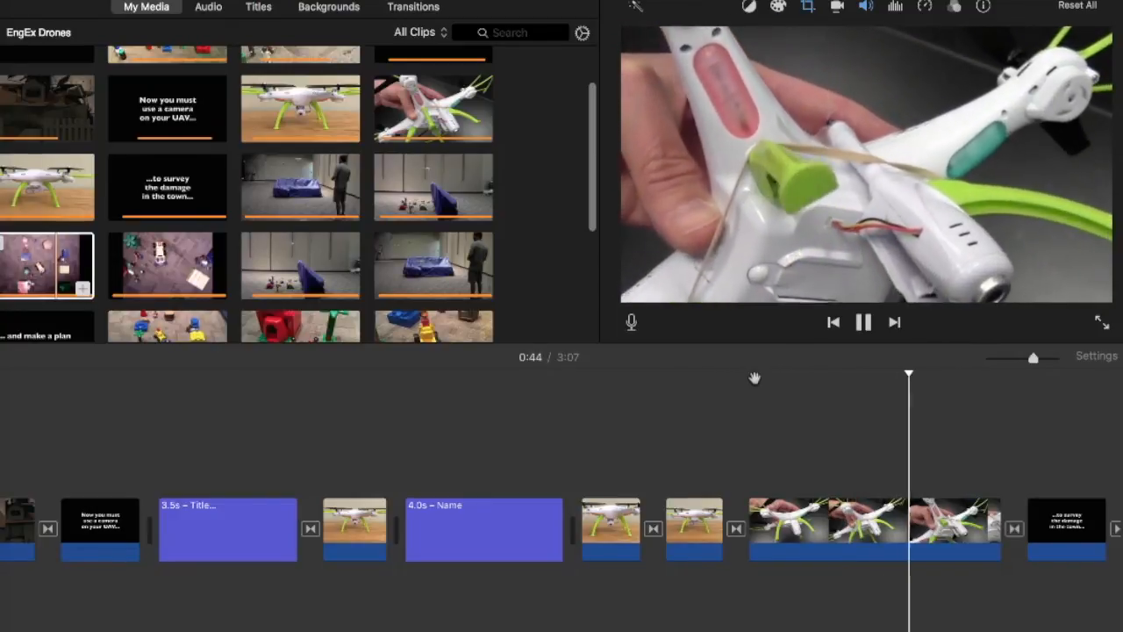
pyautogui.click(806, 7)
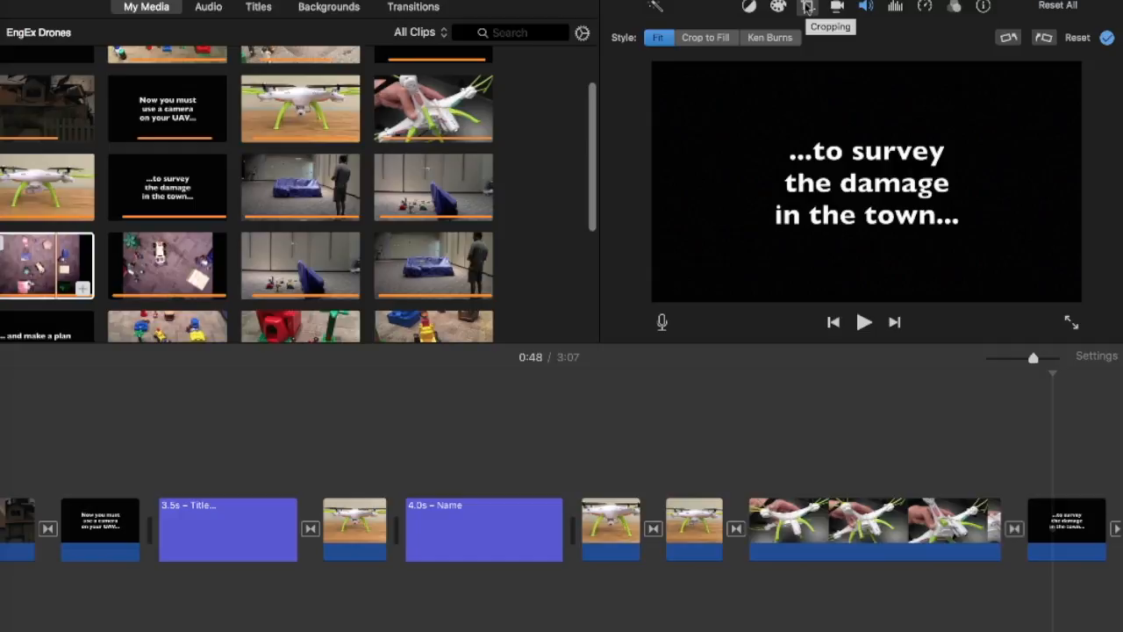
pyautogui.moveTo(826, 77)
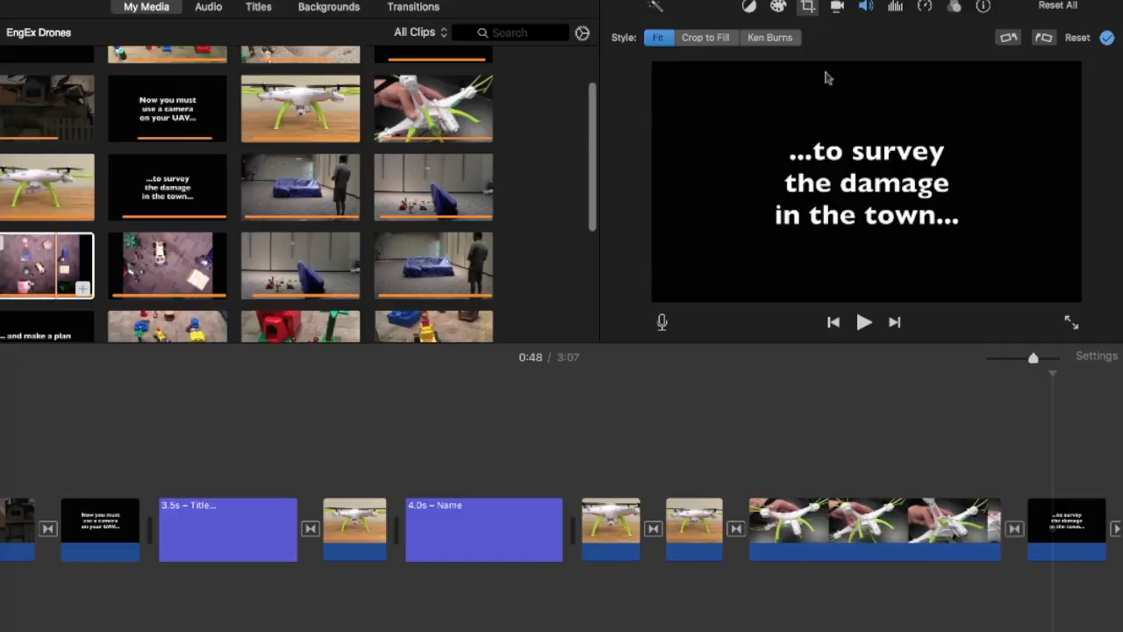
# Step: Rotate the handheld drone clip counterclockwise from its cropping controls
pyautogui.click(770, 37)
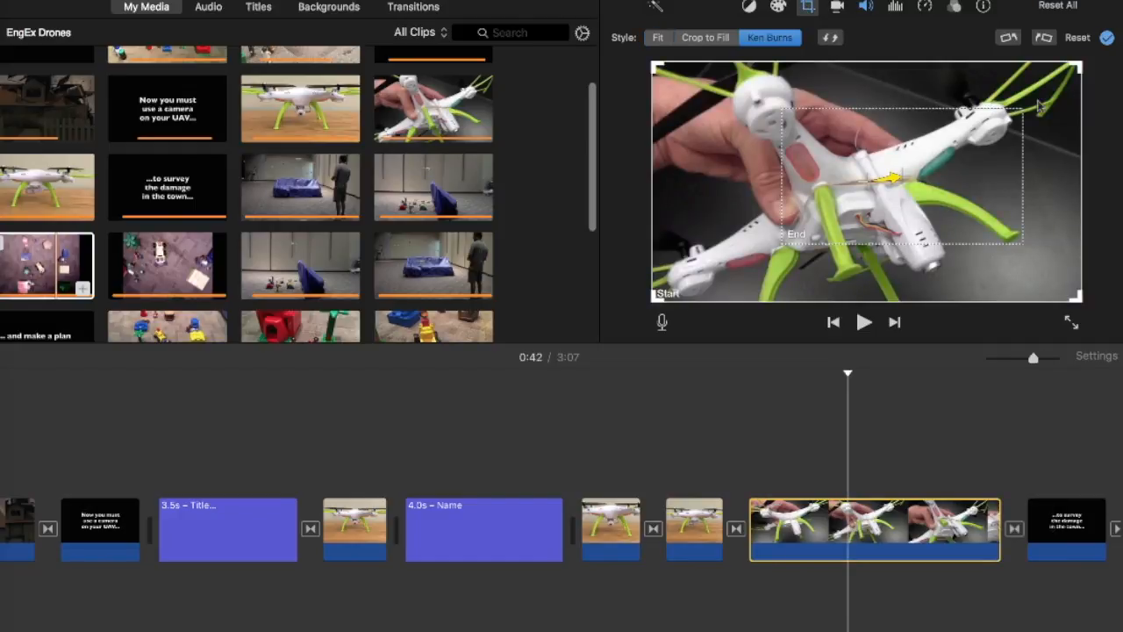
pyautogui.moveTo(1064, 40)
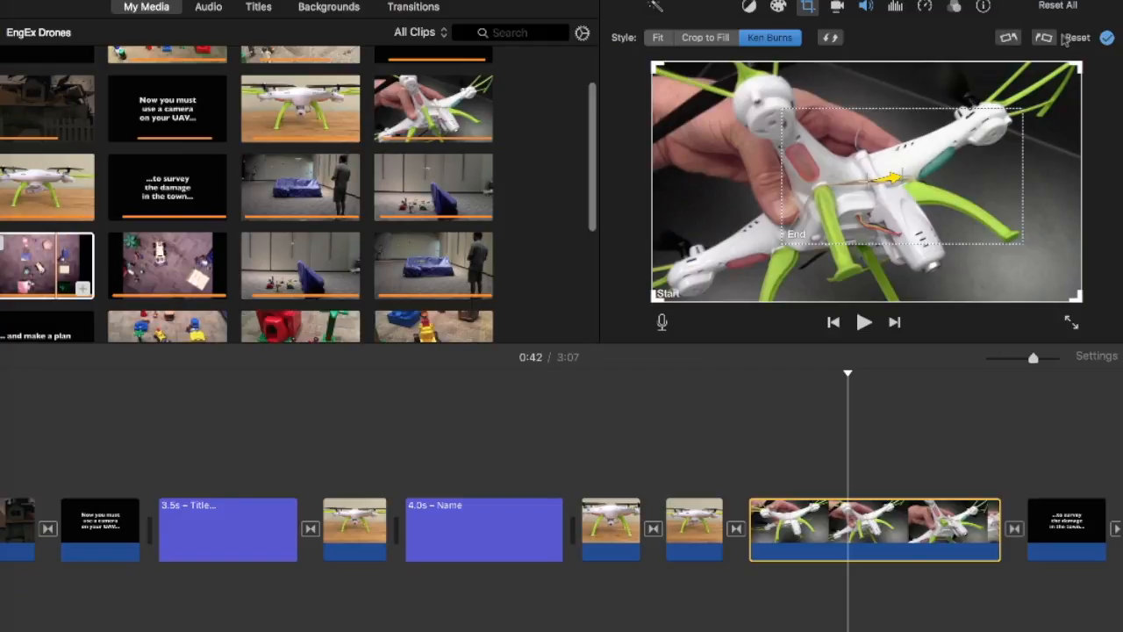
pyautogui.click(1008, 38)
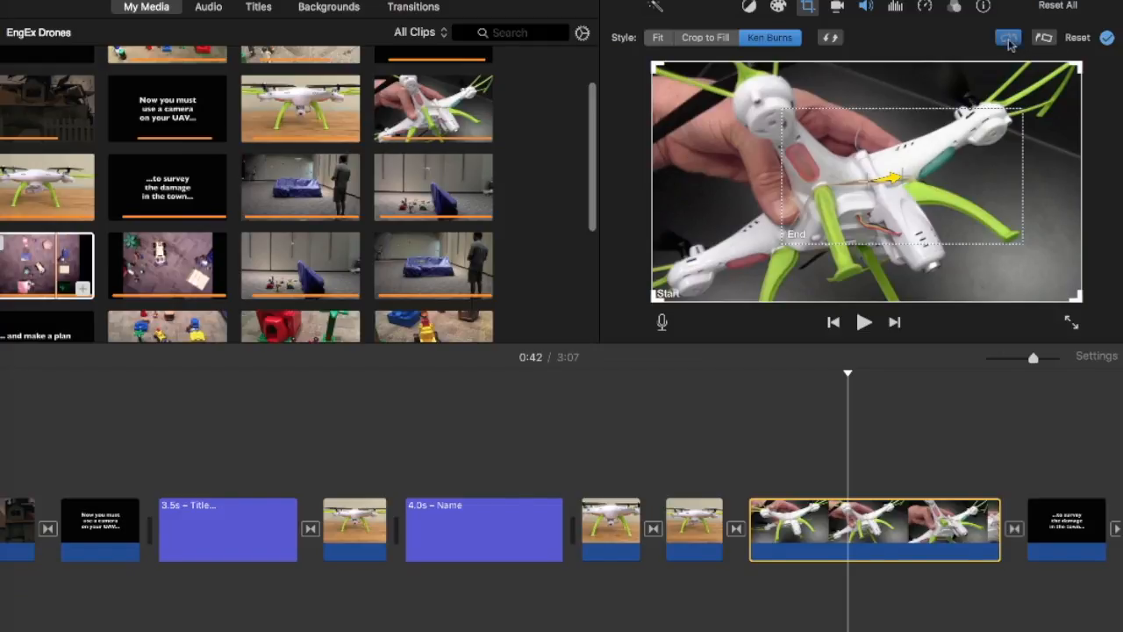
pyautogui.click(1008, 38)
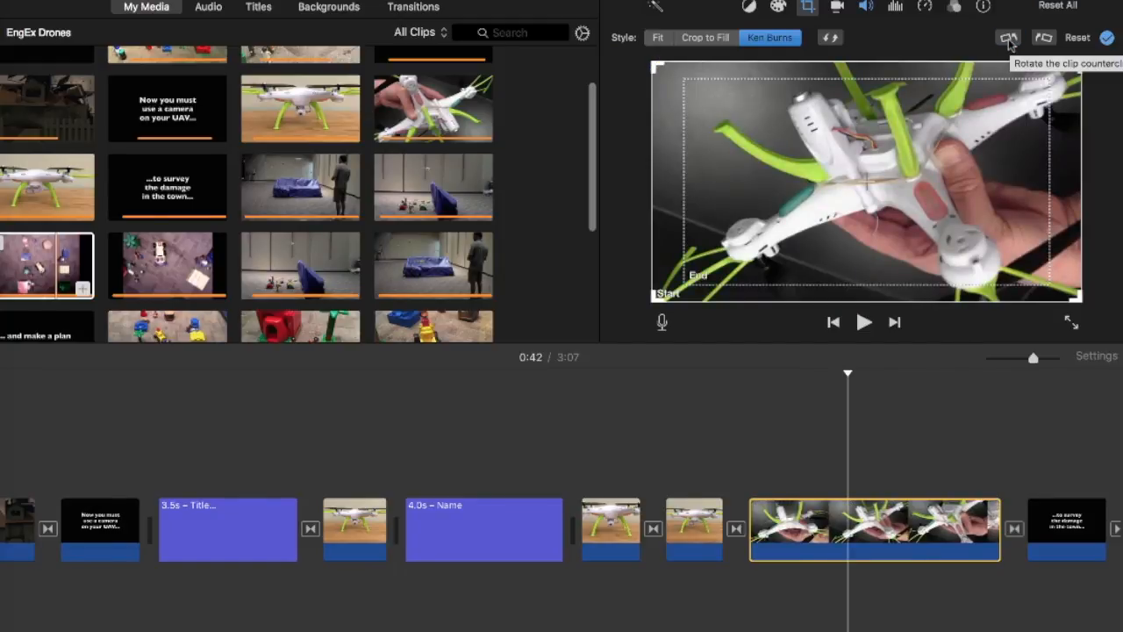
pyautogui.moveTo(848, 376)
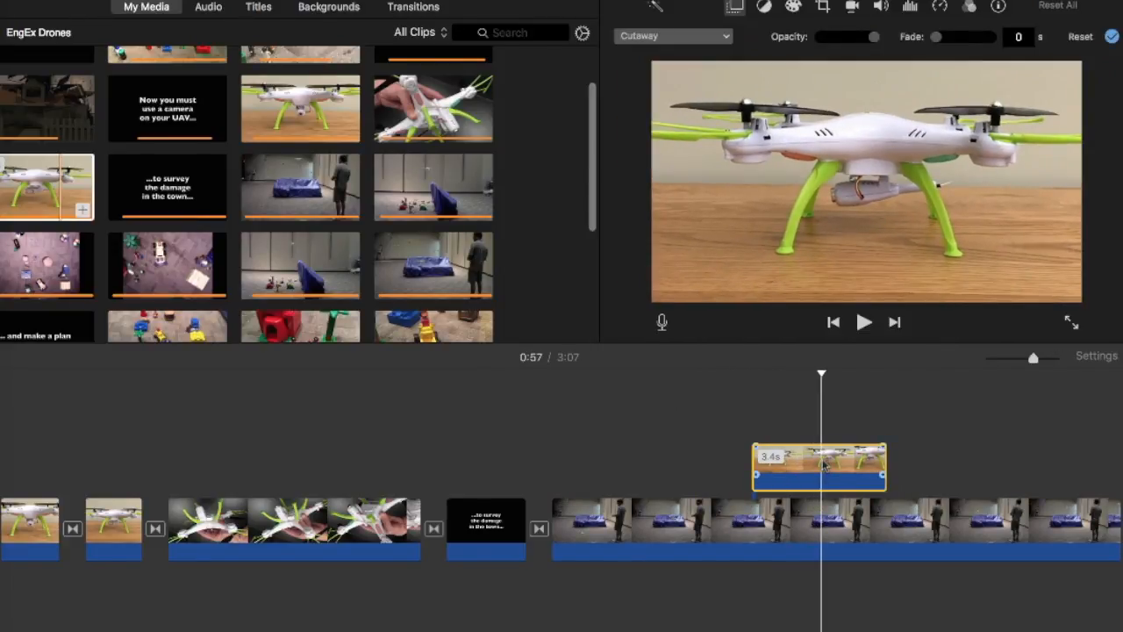
# Step: Set the standing-drone overlay style to Split Screen, drone beside the room footage
pyautogui.click(674, 36)
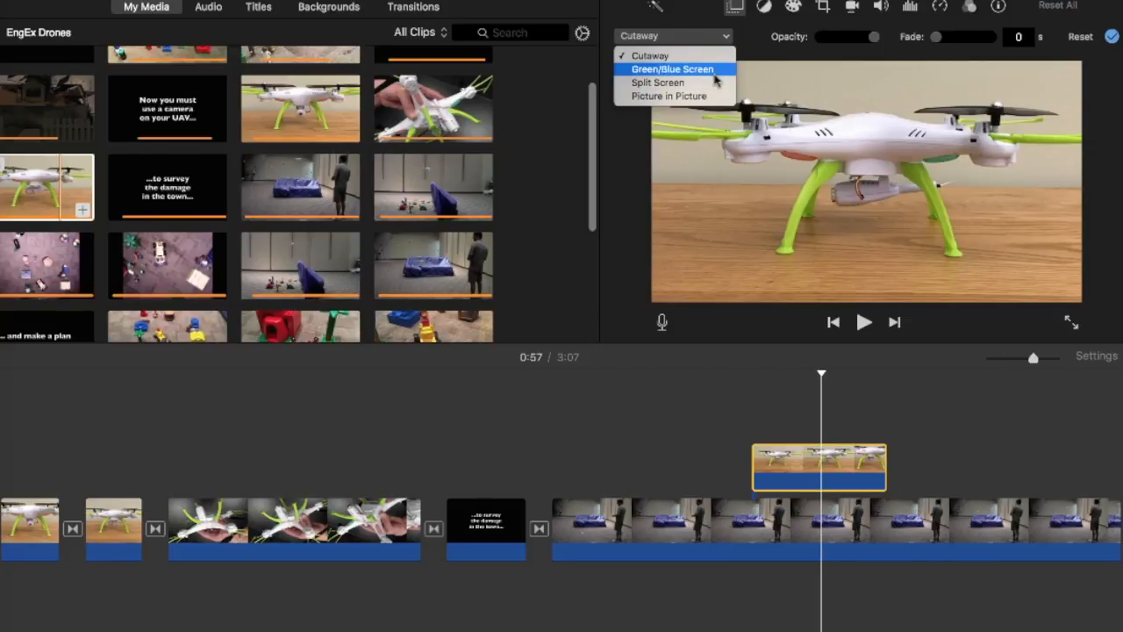
pyautogui.click(658, 82)
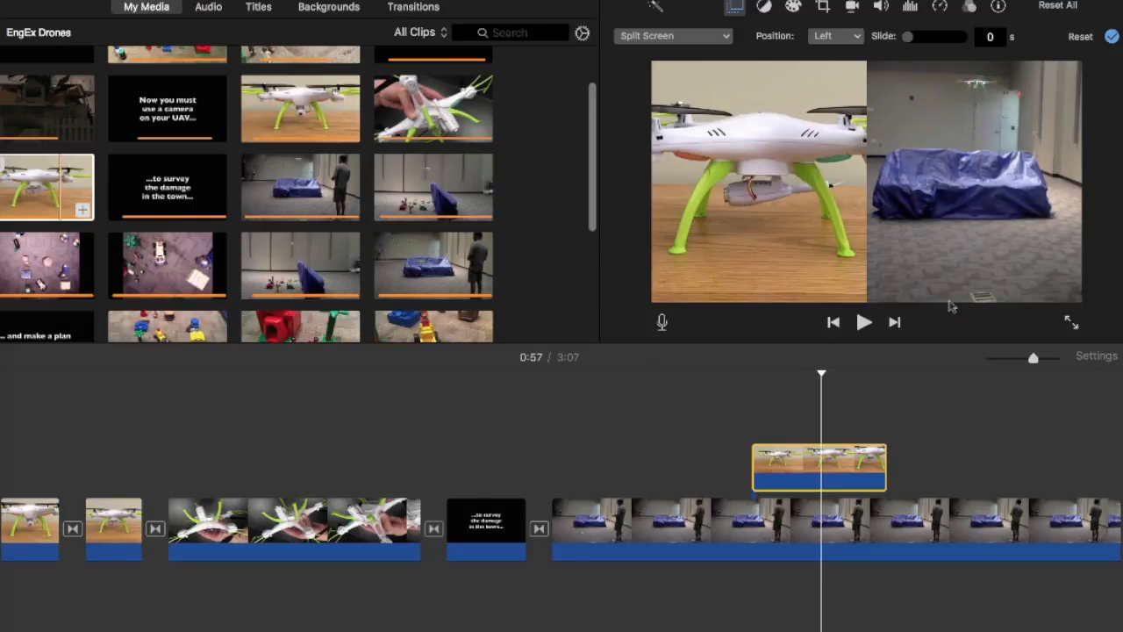
pyautogui.moveTo(746, 357)
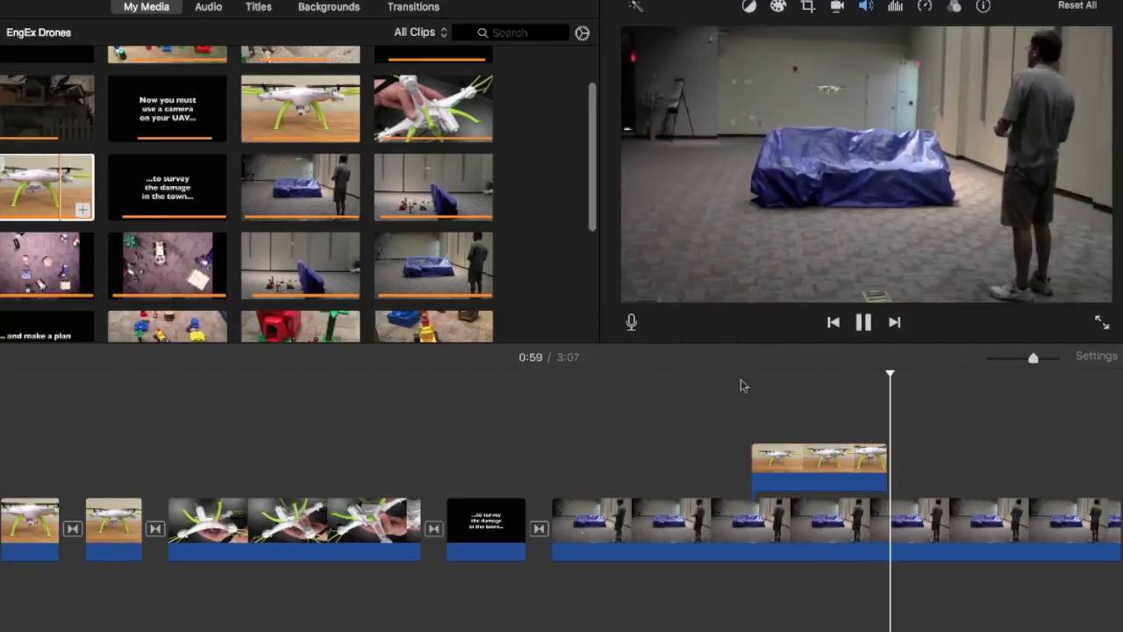
# Step: Stop playback, select the drone overlay clip, and reopen the overlay style list
pyautogui.click(863, 323)
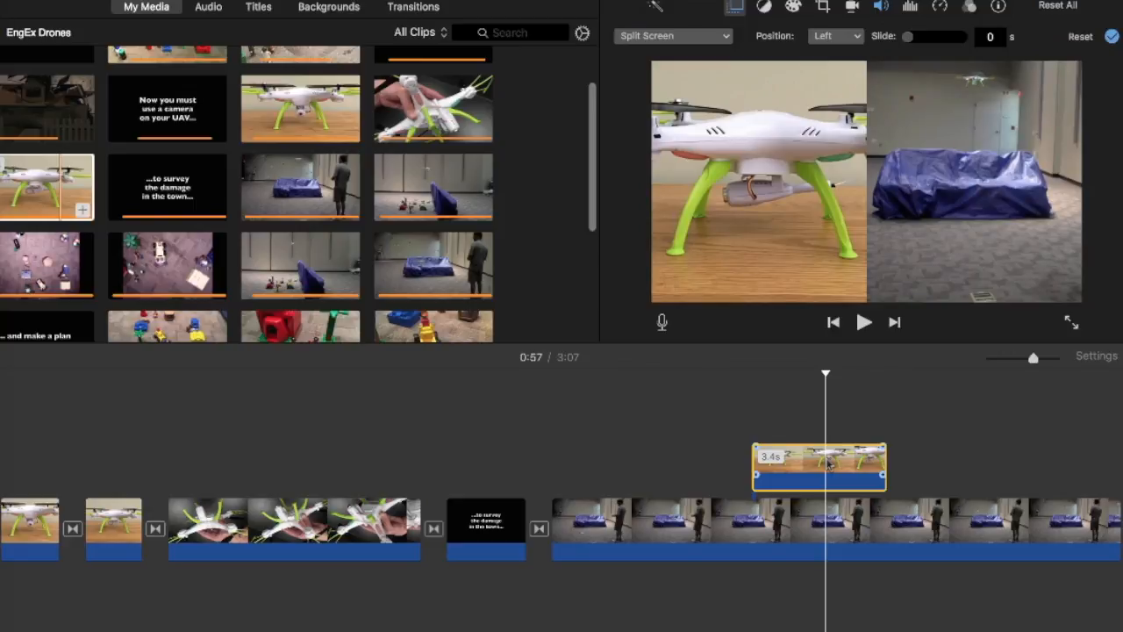
pyautogui.click(673, 36)
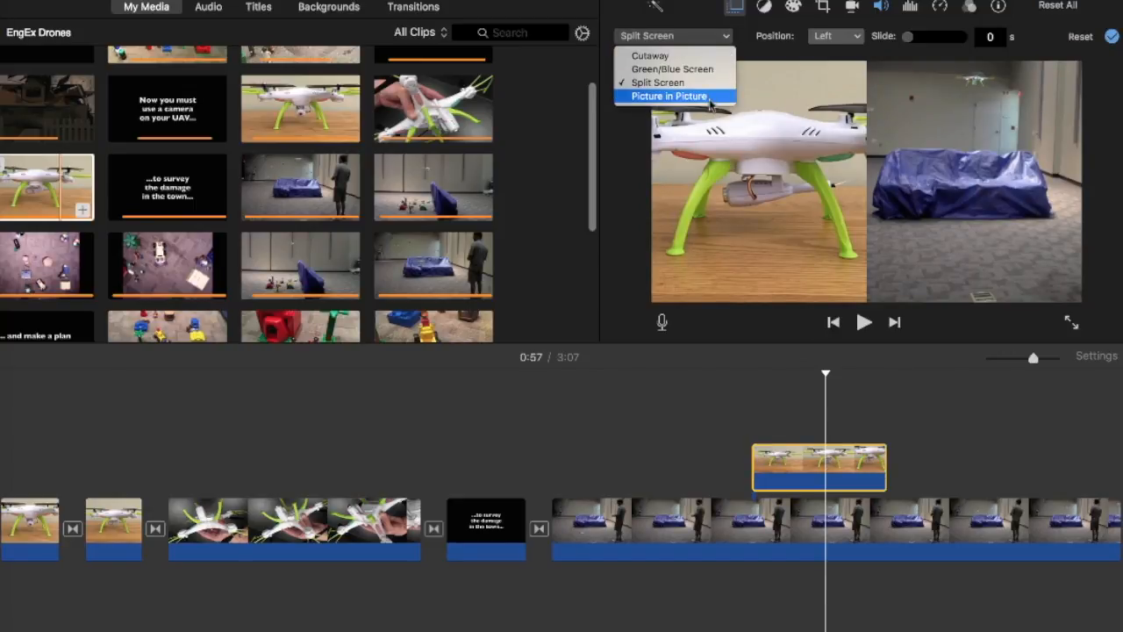
# Step: Make the drone a picture-in-picture inset with a Dissolve transition, then stop the preview
pyautogui.click(668, 96)
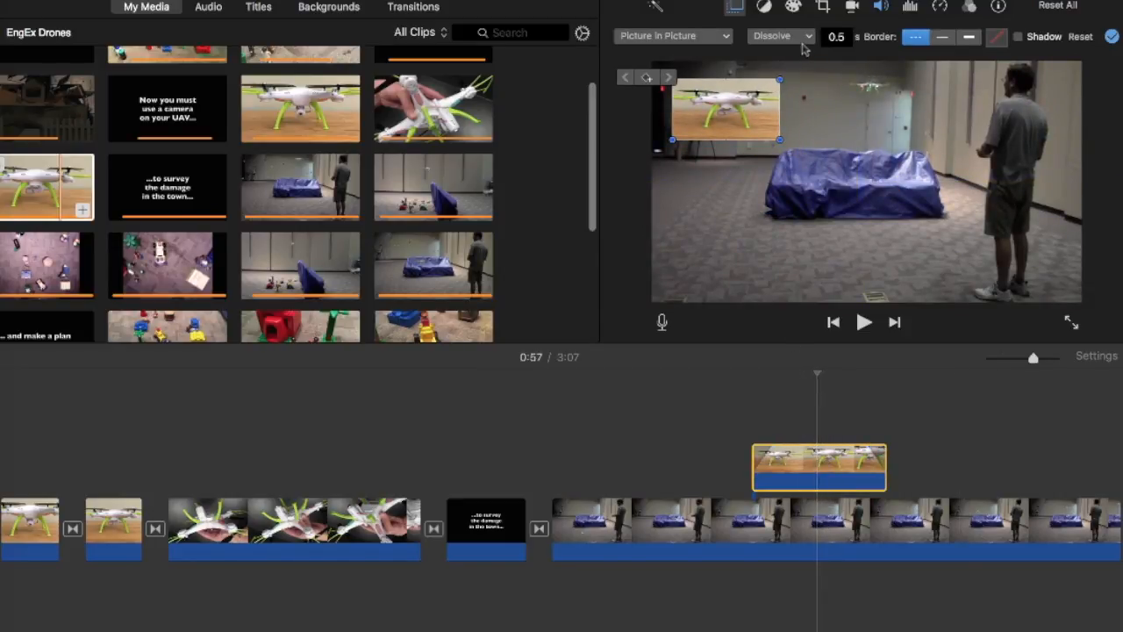
pyautogui.click(779, 36)
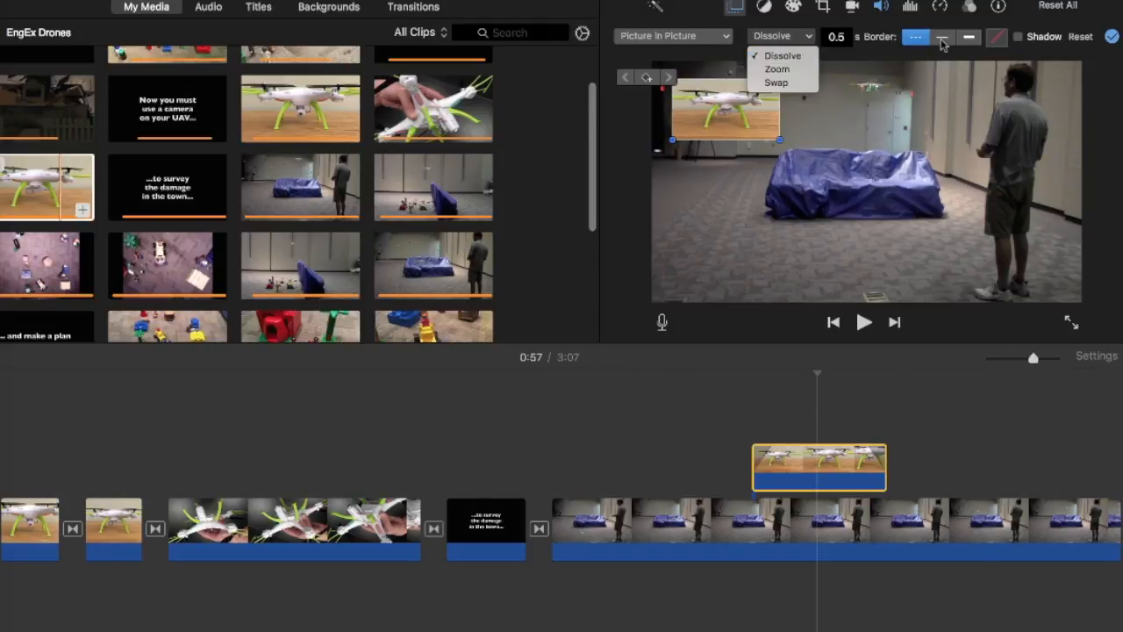
pyautogui.click(996, 37)
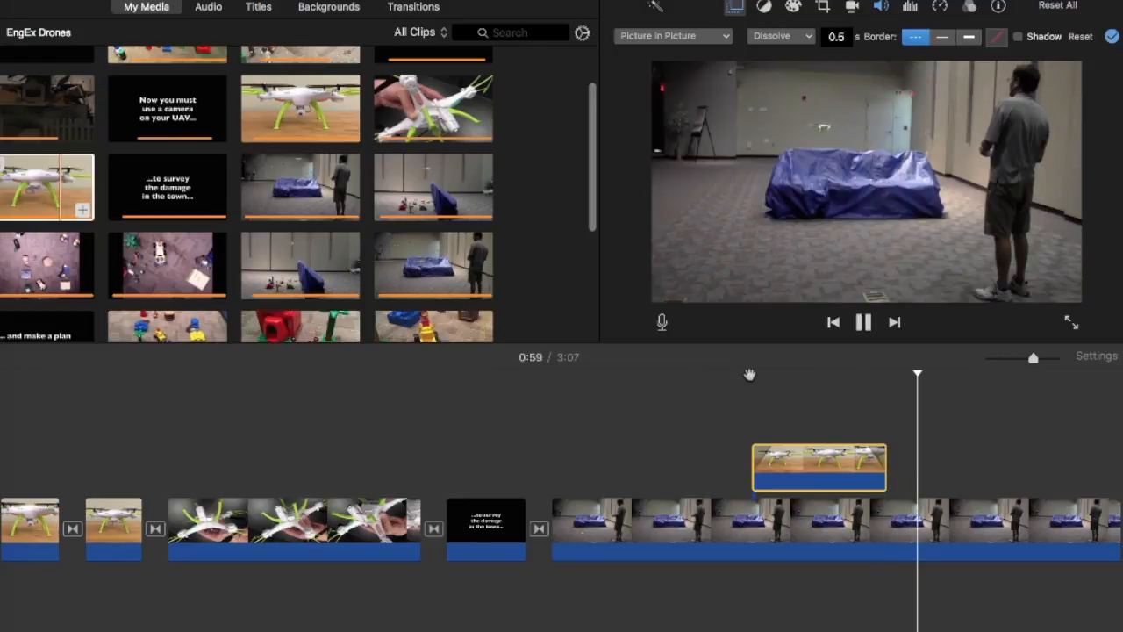
pyautogui.click(863, 322)
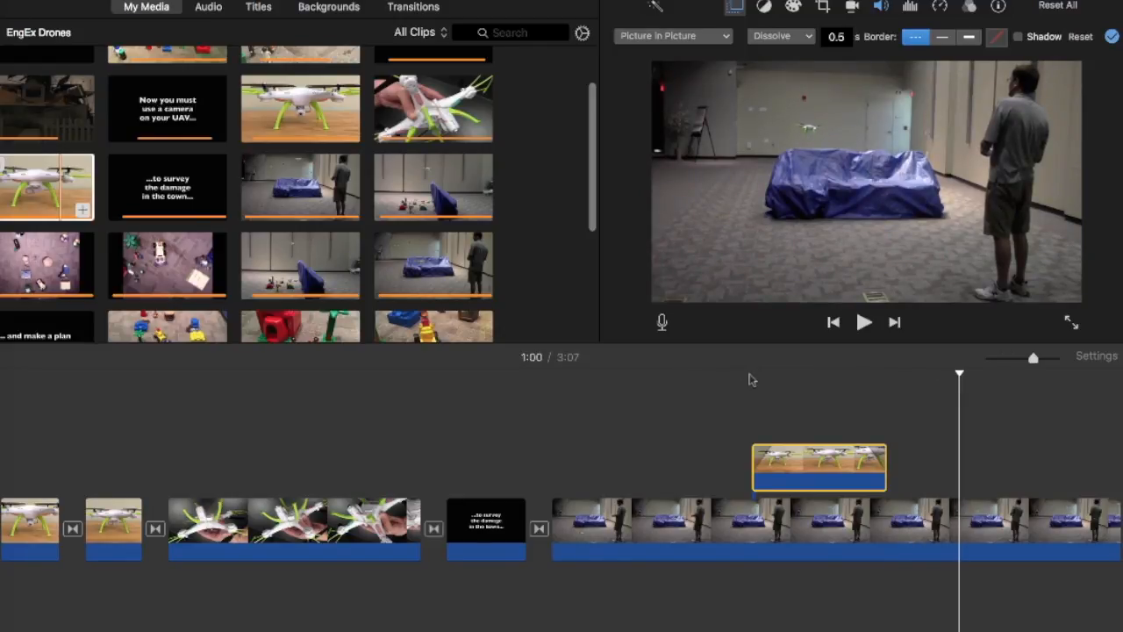
pyautogui.moveTo(759, 371)
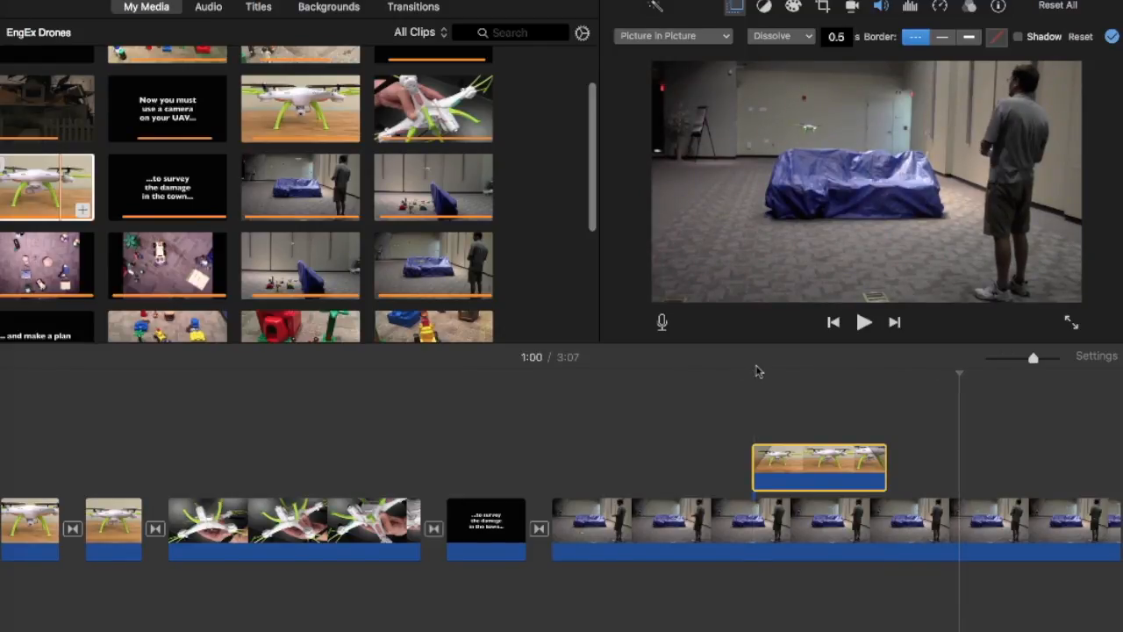